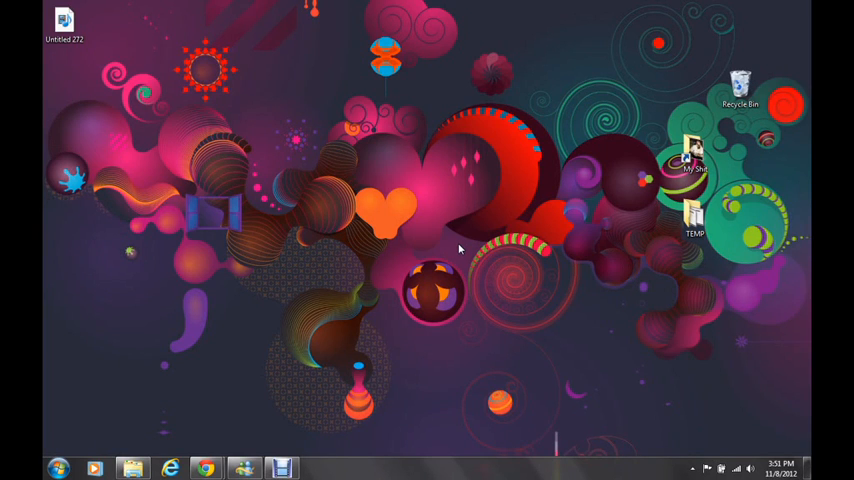
mouse_move(452, 240)
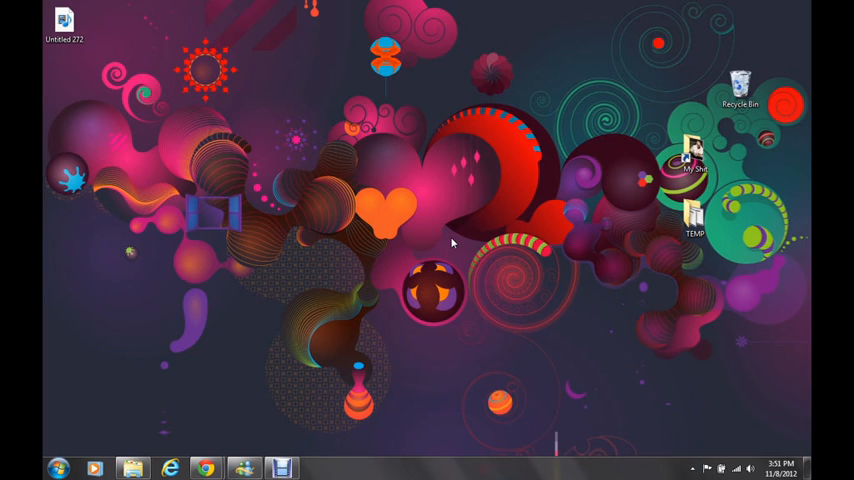
mouse_move(204, 464)
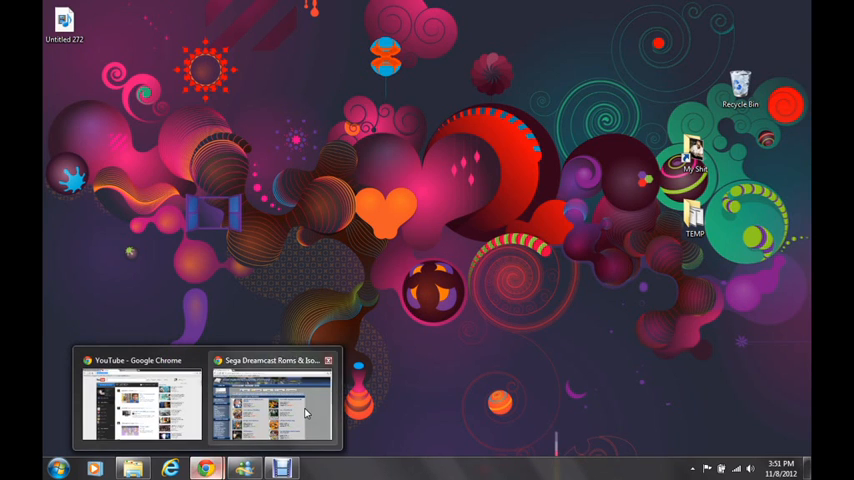
Bring the Dreamcast ROMs list forward and open the 4x4 Evolution game page, browsing its contents.
left_click(280, 400)
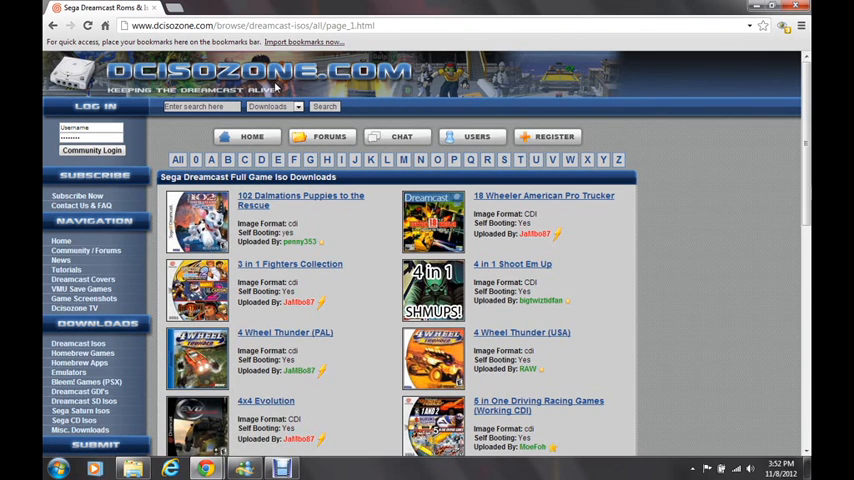
mouse_move(376, 220)
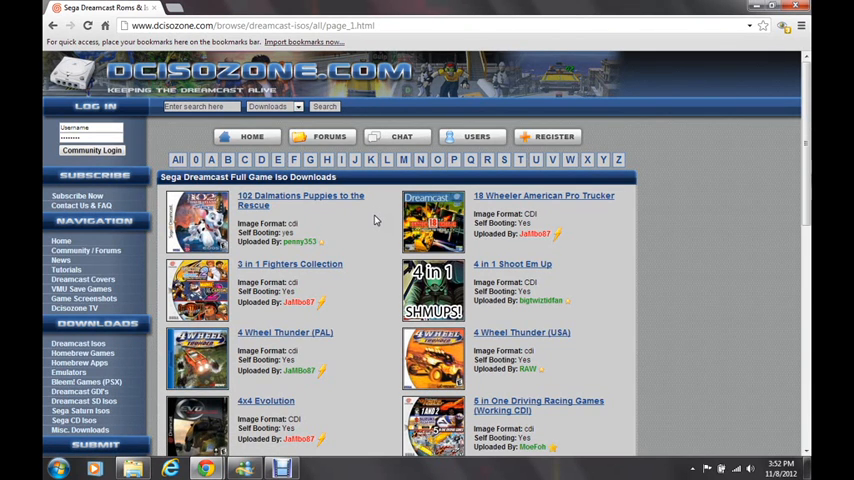
scroll("down", 3)
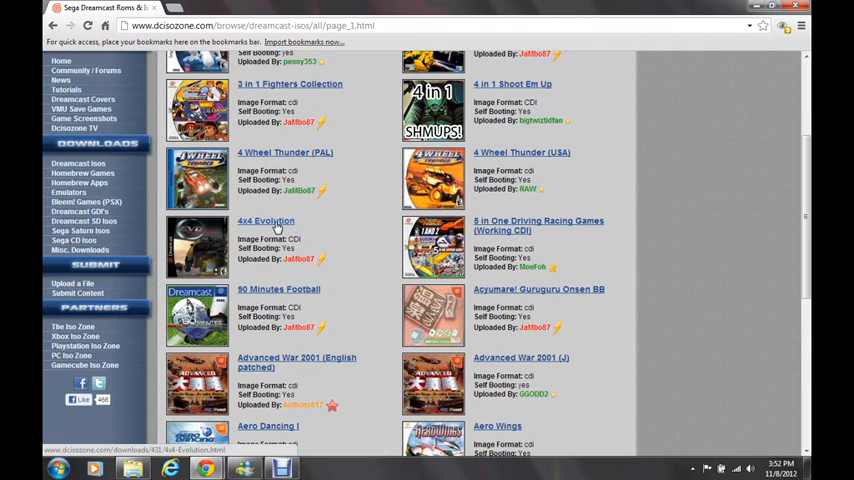
left_click(266, 220)
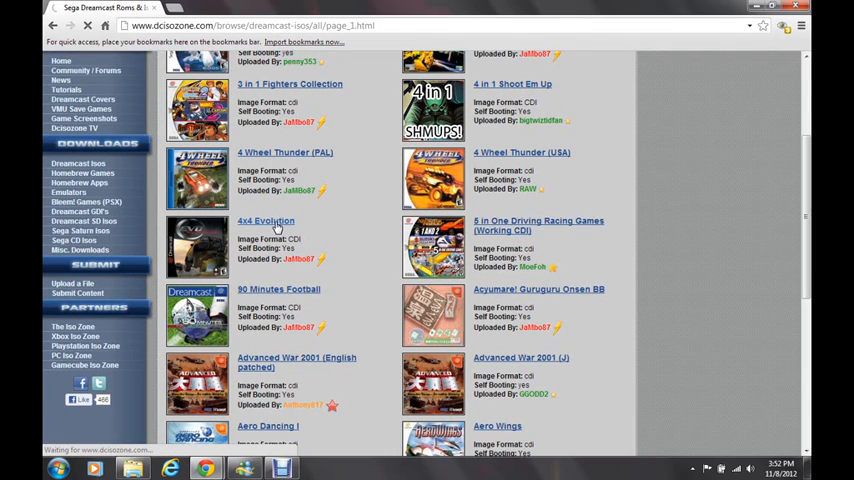
left_click(264, 220)
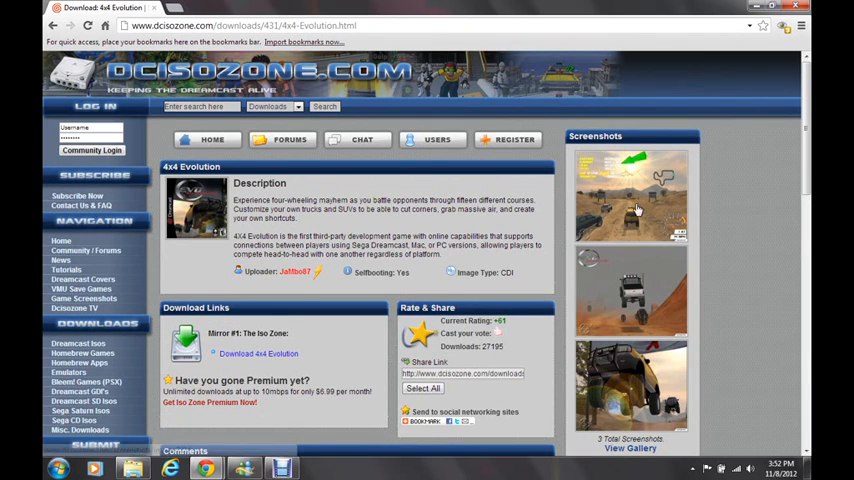
scroll("down", 3)
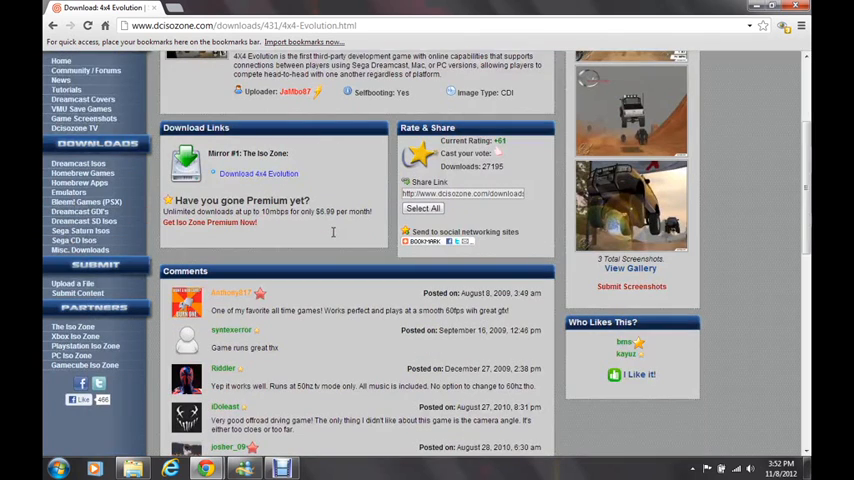
mouse_move(304, 178)
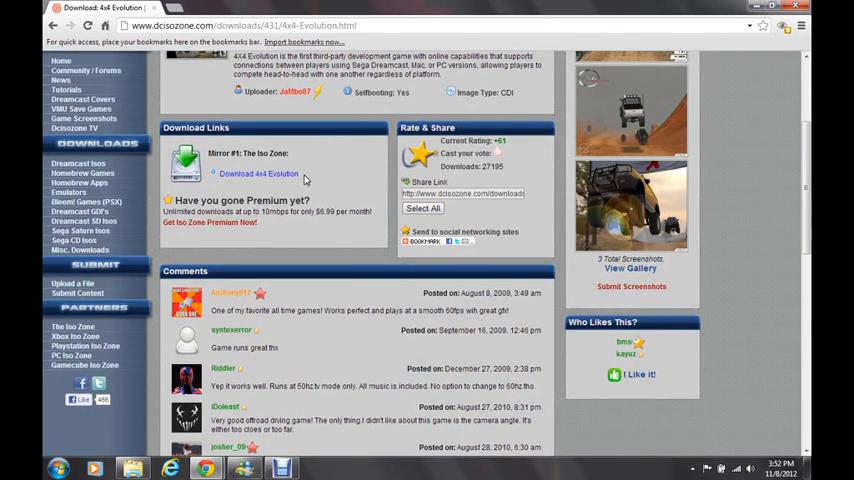
mouse_move(272, 176)
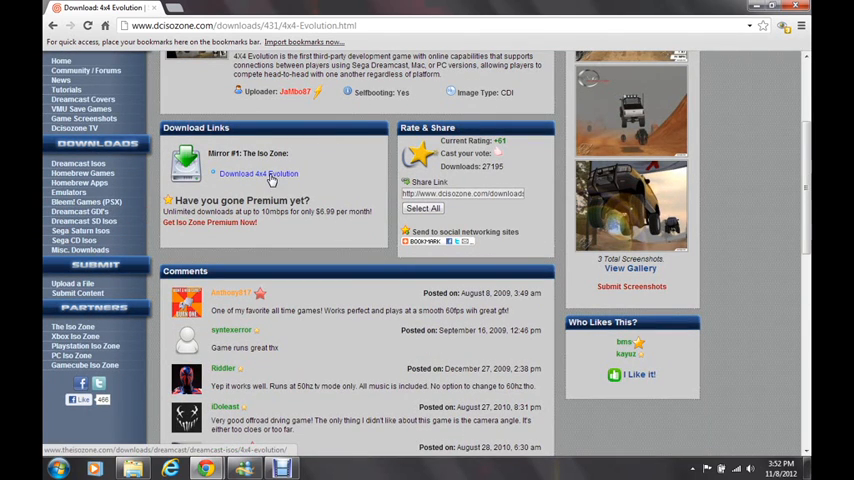
scroll("up", 3)
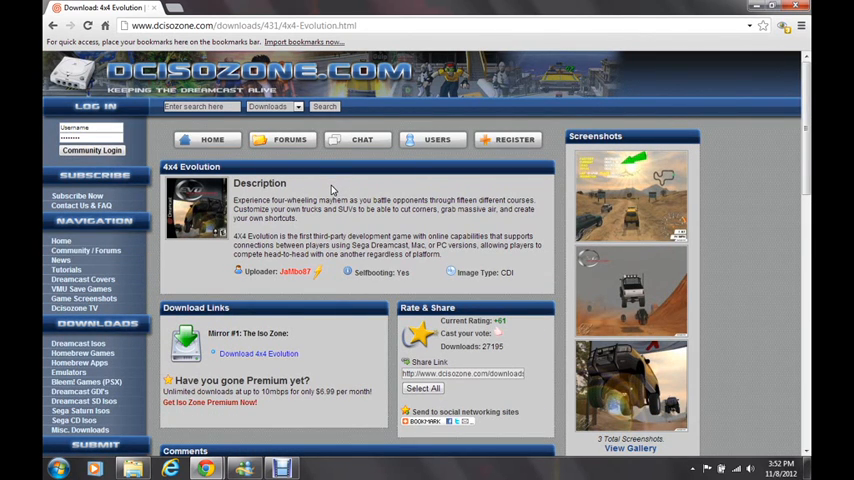
mouse_move(394, 190)
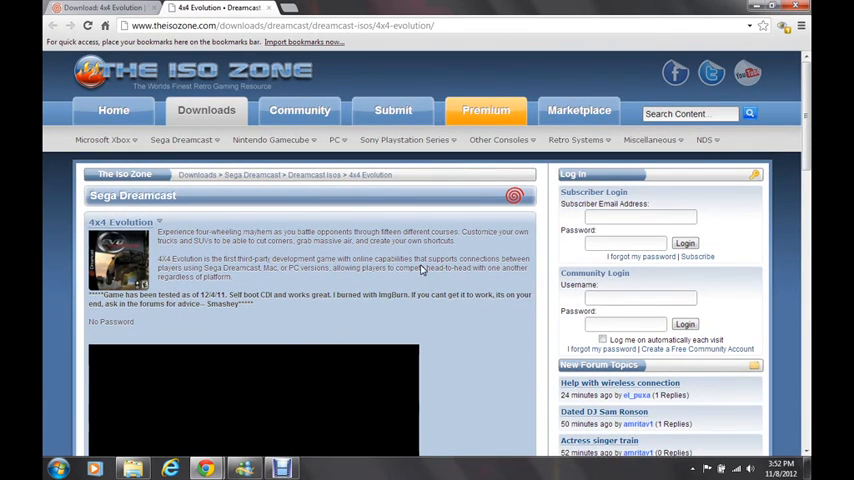
scroll("down", 3)
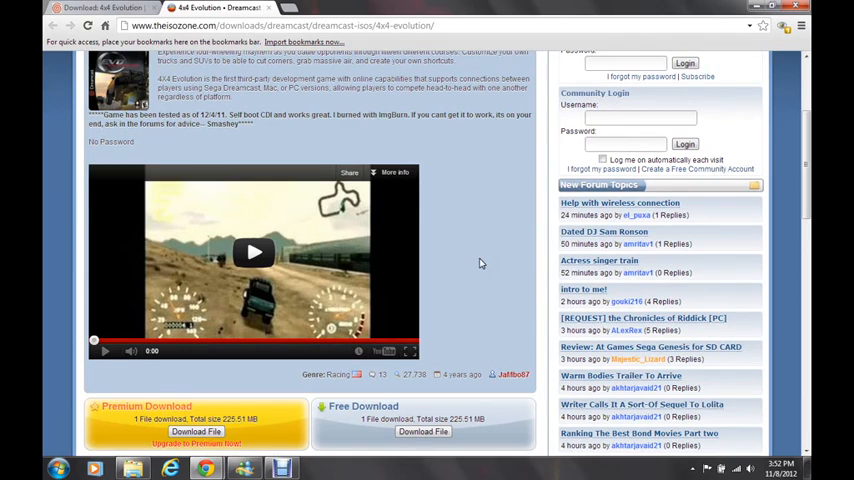
scroll("down", 3)
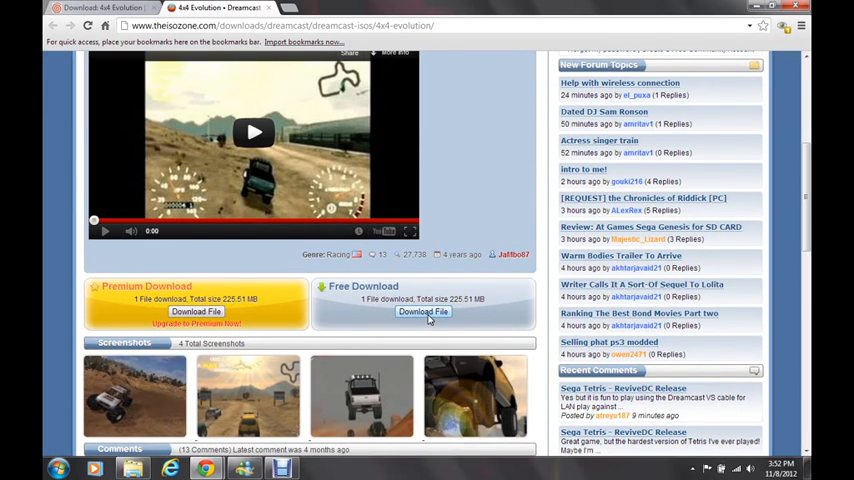
left_click(422, 312)
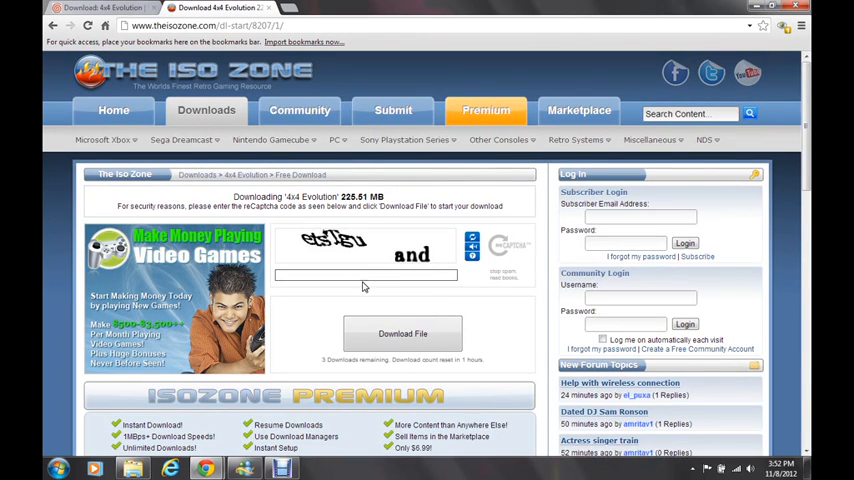
mouse_move(338, 260)
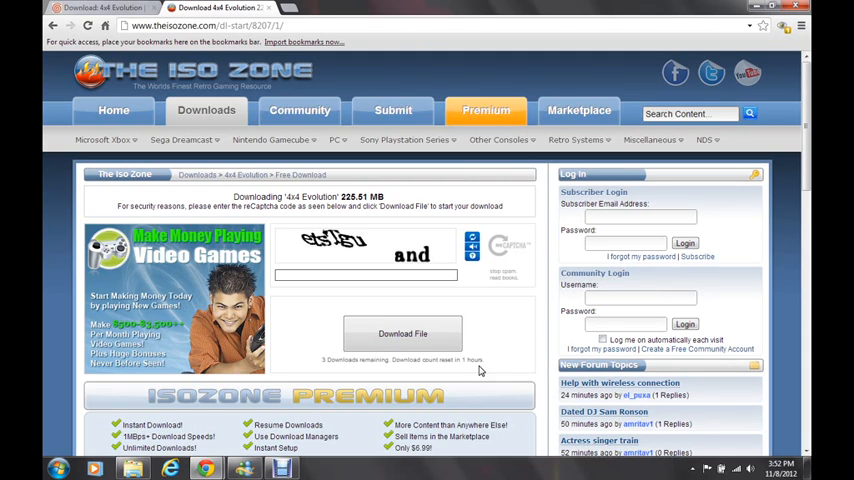
mouse_move(334, 372)
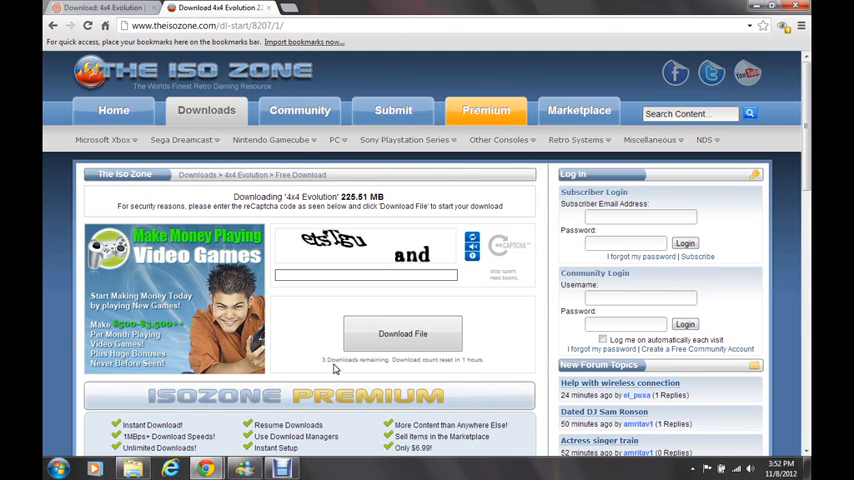
mouse_move(348, 372)
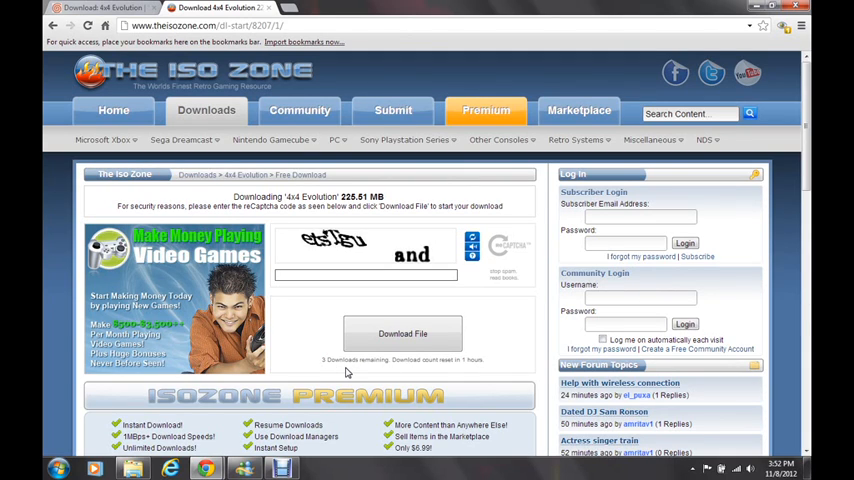
mouse_move(380, 308)
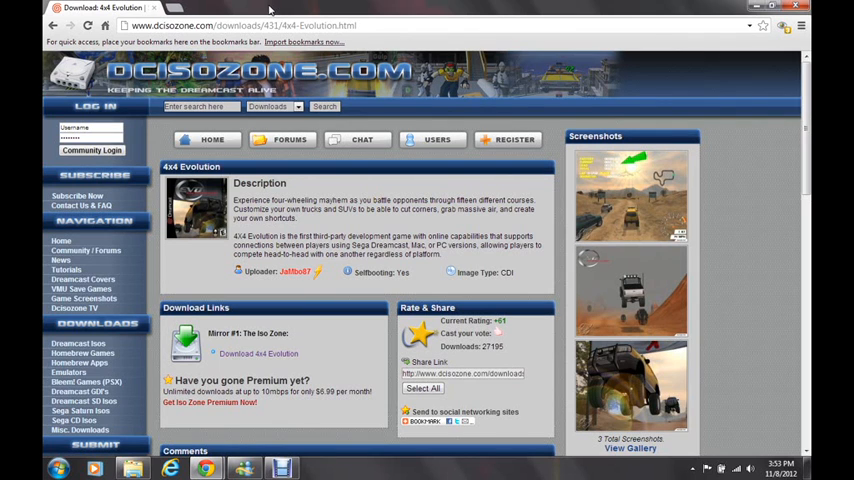
mouse_move(52, 42)
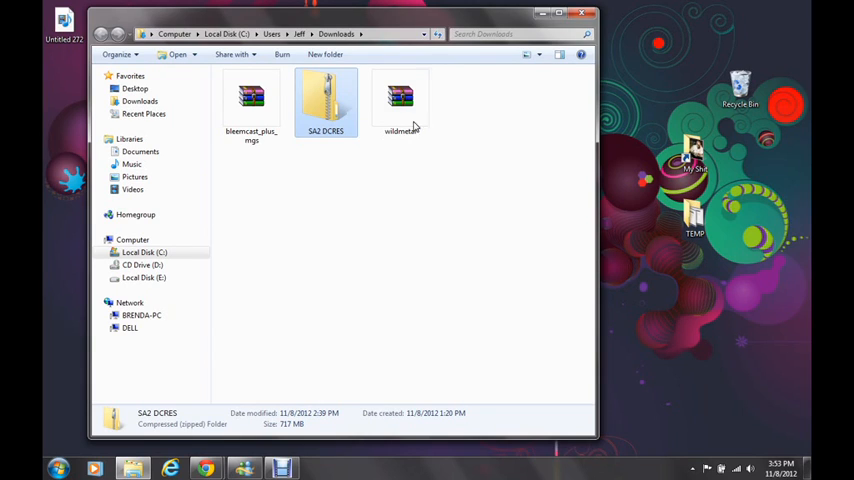
Extract the wildmetal archive in place into the Downloads folder via Extract Here.
left_click(400, 100)
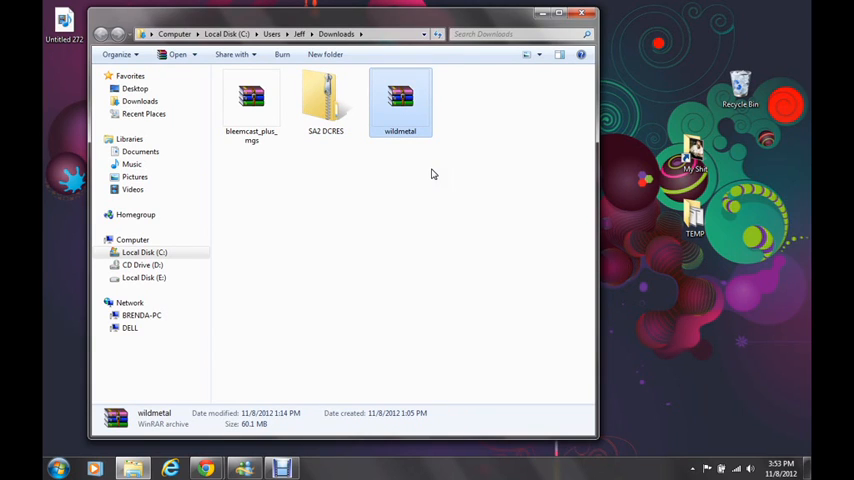
mouse_move(428, 206)
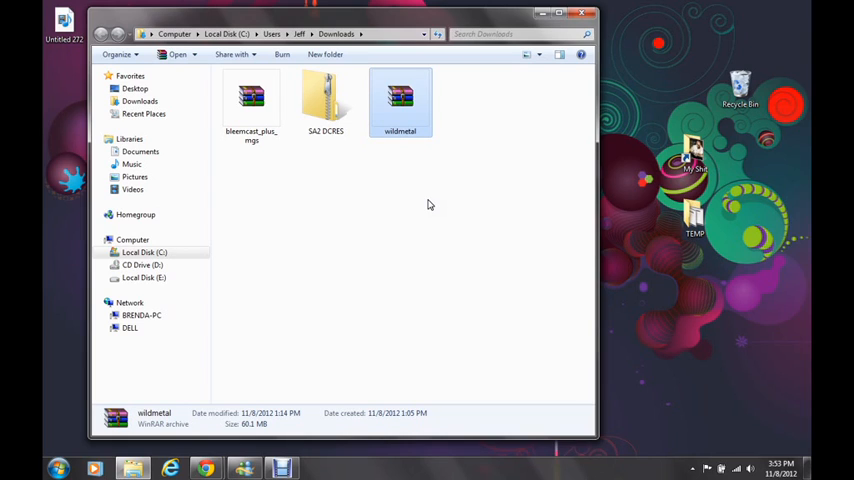
right_click(400, 96)
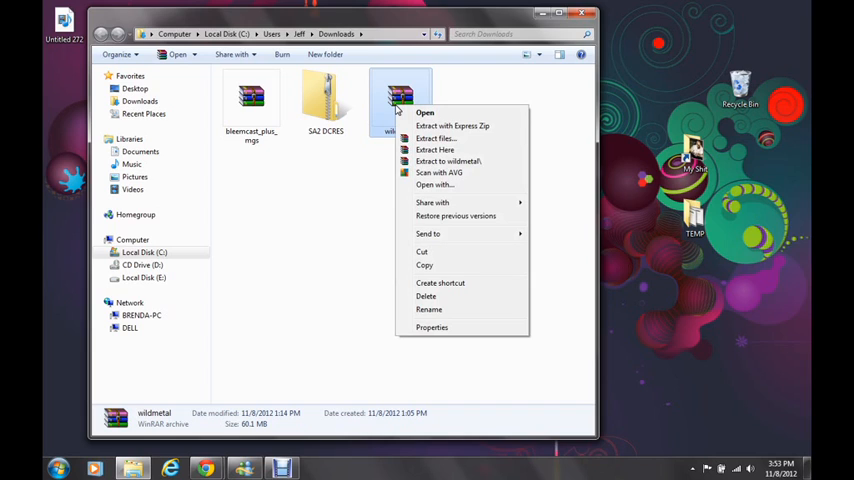
mouse_move(436, 148)
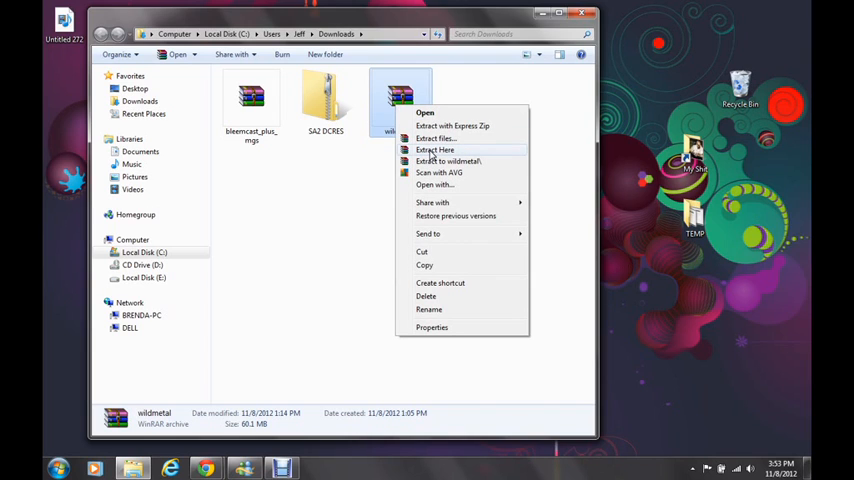
left_click(434, 148)
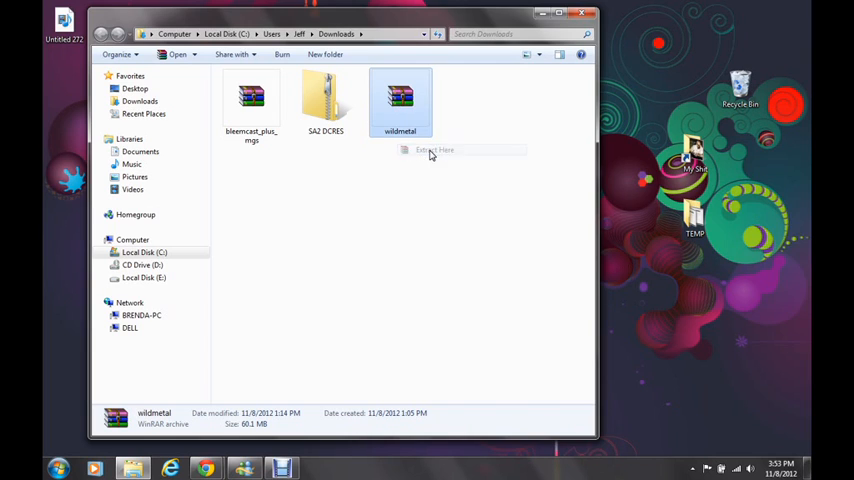
left_click(432, 150)
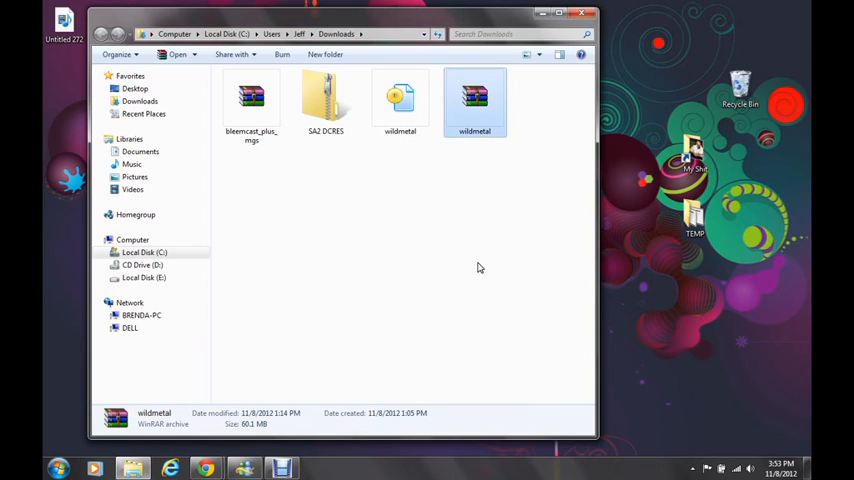
Delete the wildmetal RAR archive to the Recycle Bin, keeping the extracted wildmetal file.
right_click(474, 100)
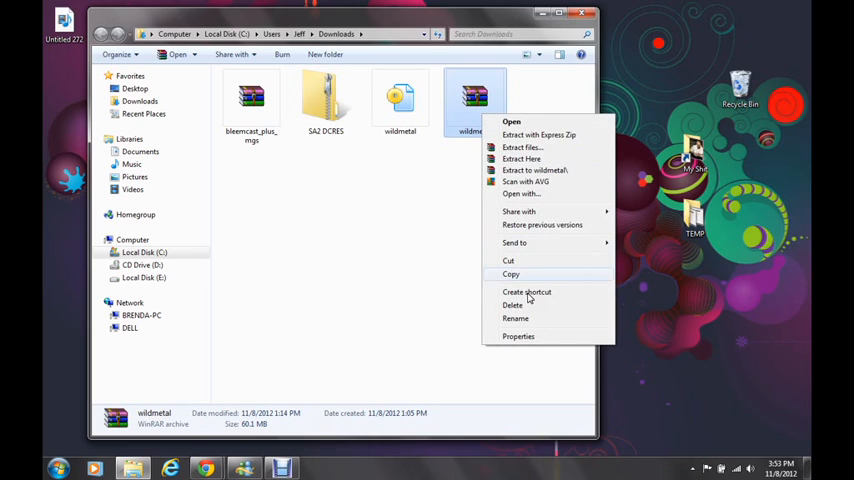
left_click(512, 304)
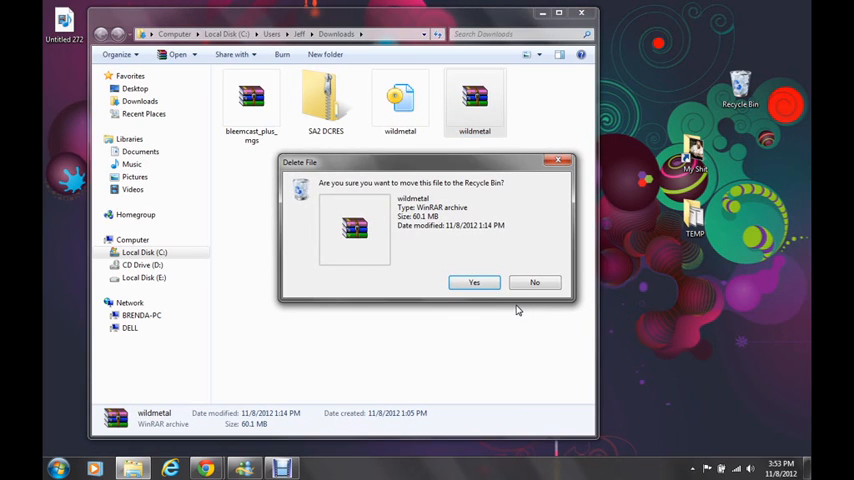
left_click(474, 282)
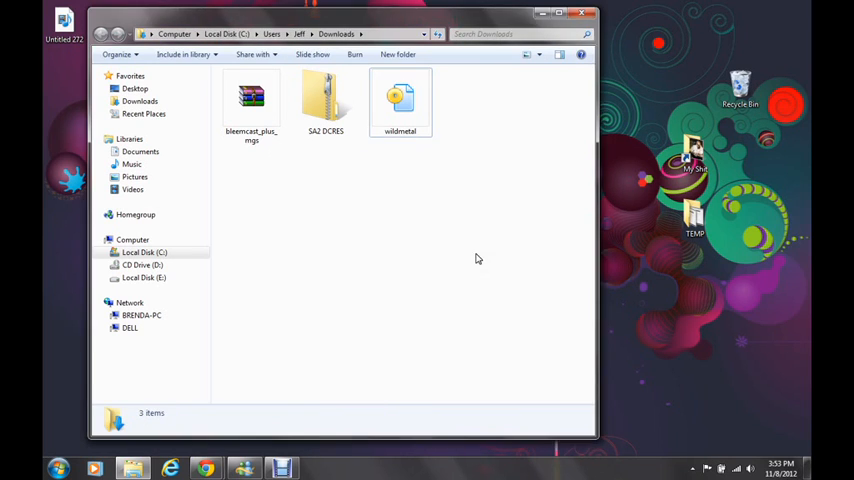
mouse_move(520, 152)
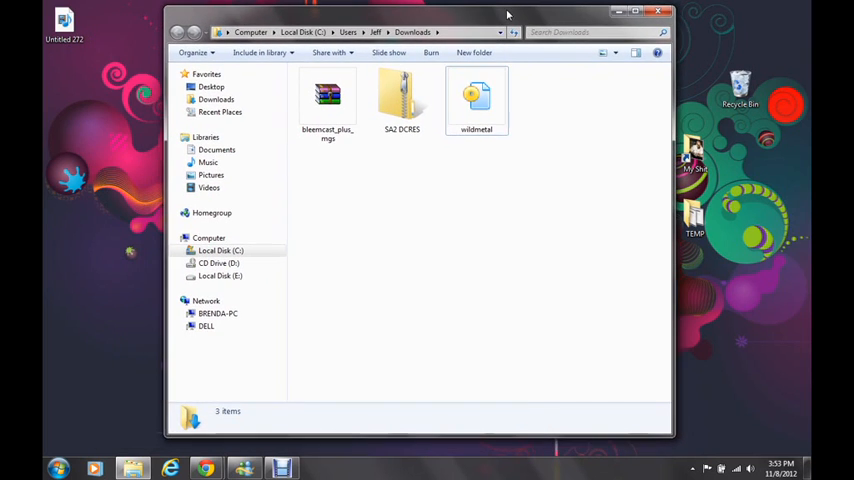
left_click(476, 100)
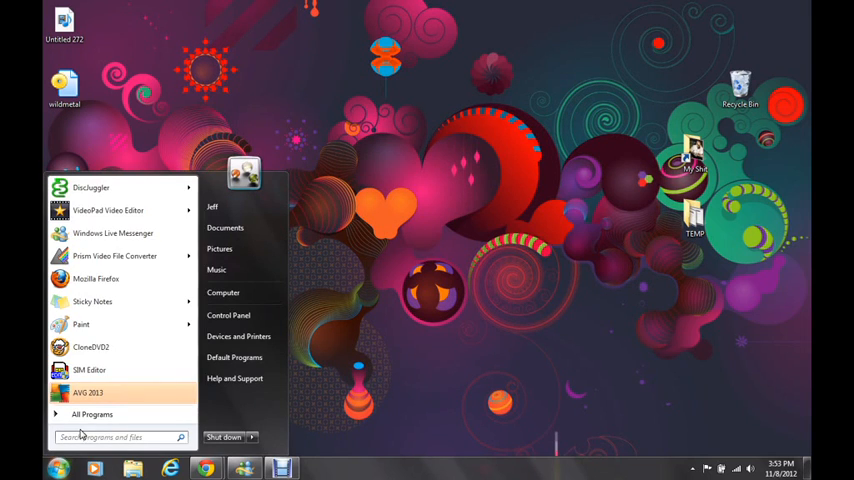
Launch DiscJuggler from the Start menu, dismiss the Demo Edition notice, and glance at Help.
left_click(90, 188)
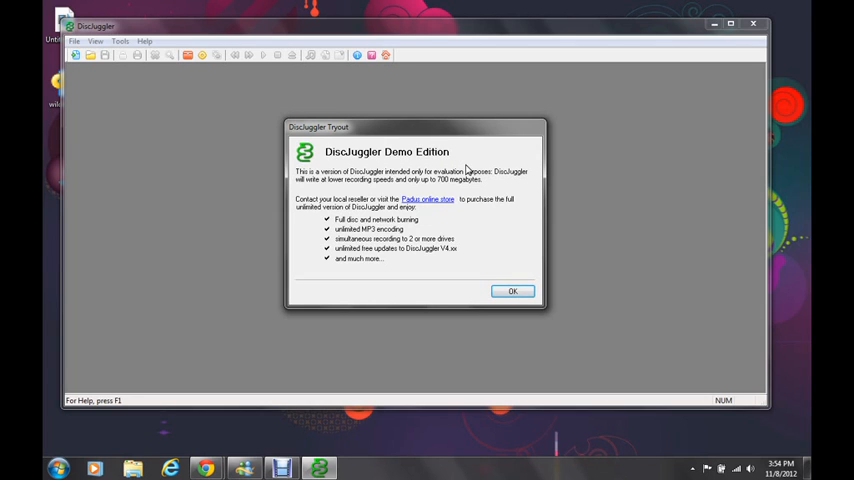
left_click(512, 292)
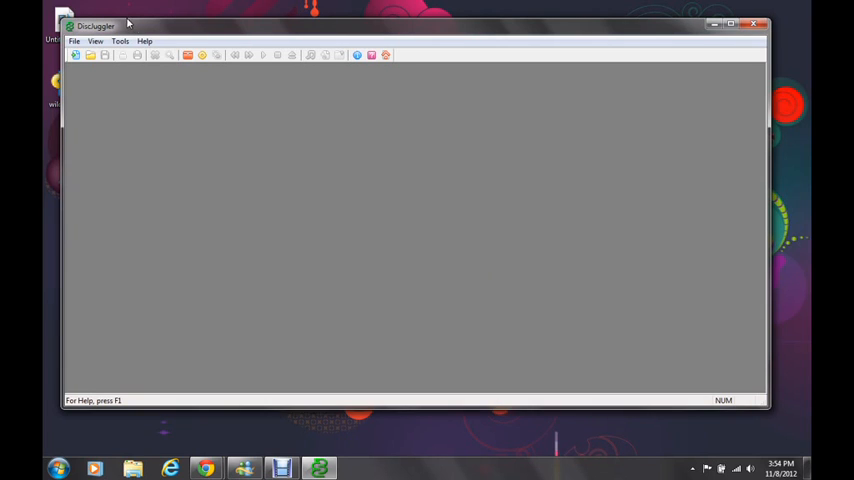
left_click(146, 40)
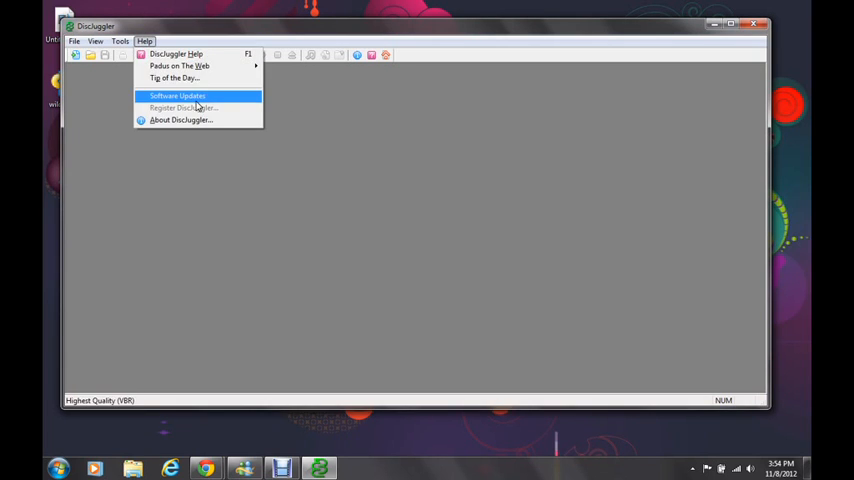
mouse_move(190, 108)
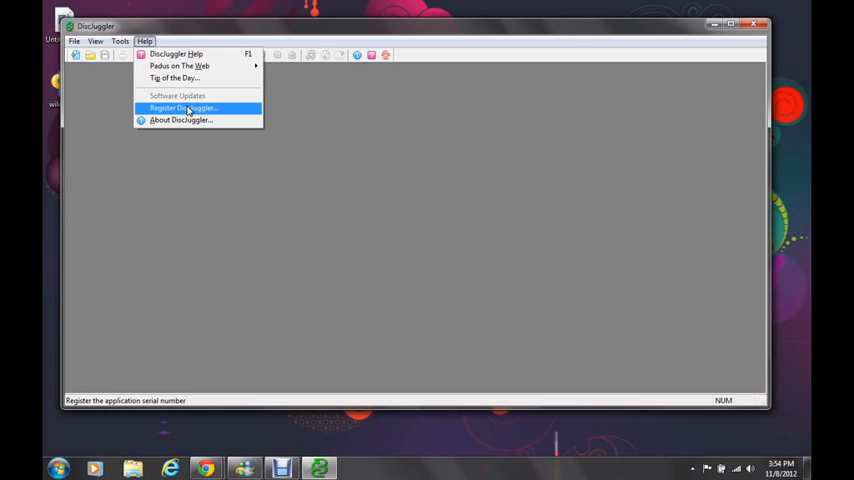
mouse_move(208, 108)
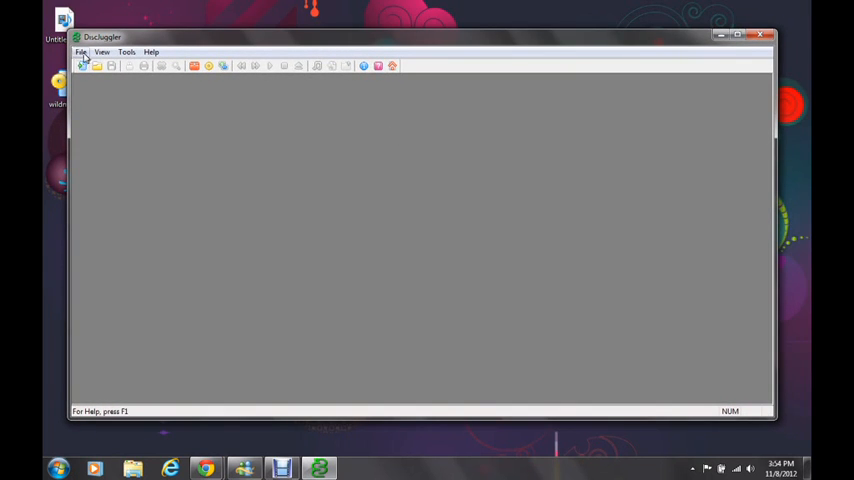
Create a new task of type 'Burn disc images' from File > New.
left_click(80, 48)
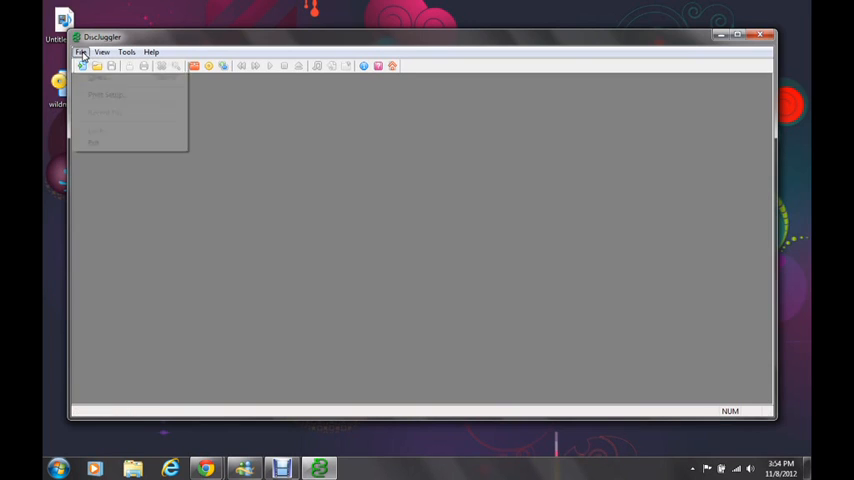
mouse_move(100, 66)
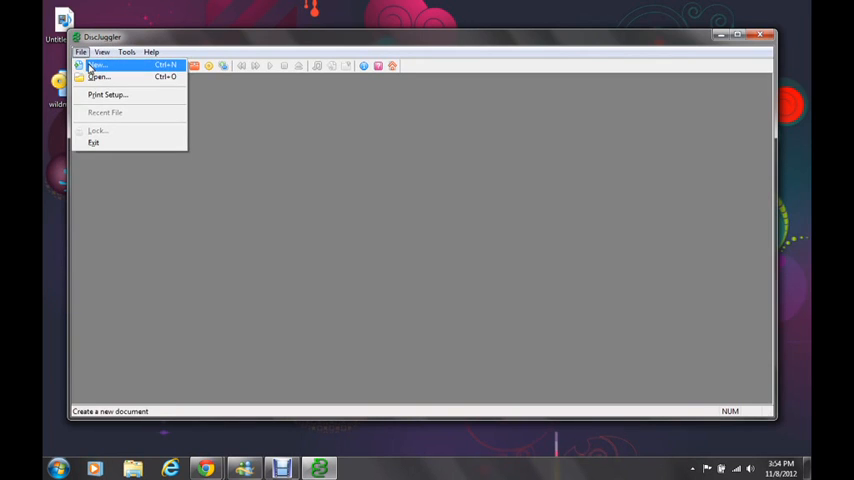
left_click(96, 66)
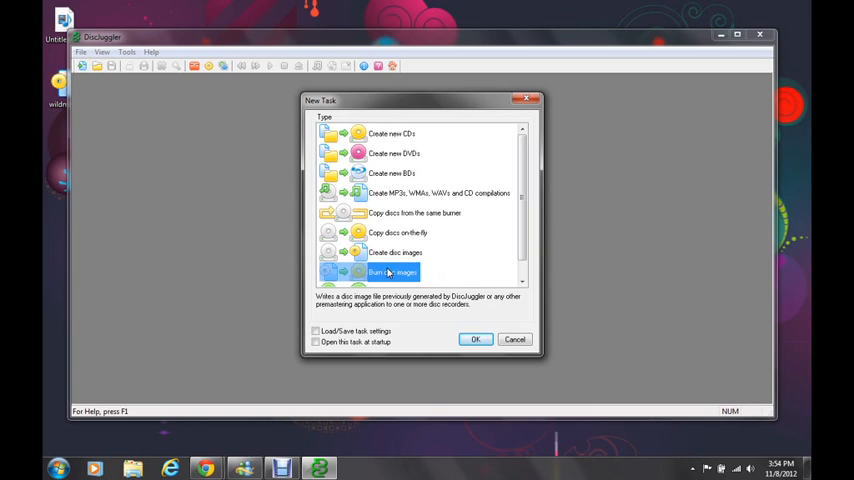
mouse_move(432, 280)
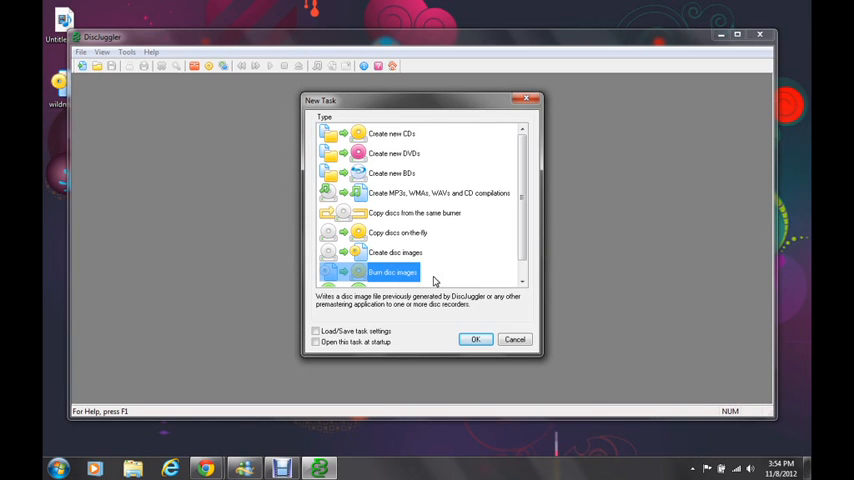
left_click(476, 340)
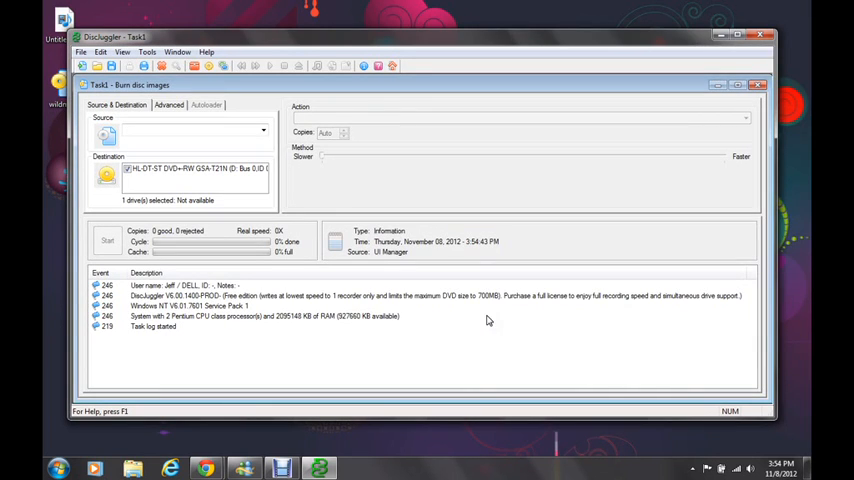
mouse_move(476, 156)
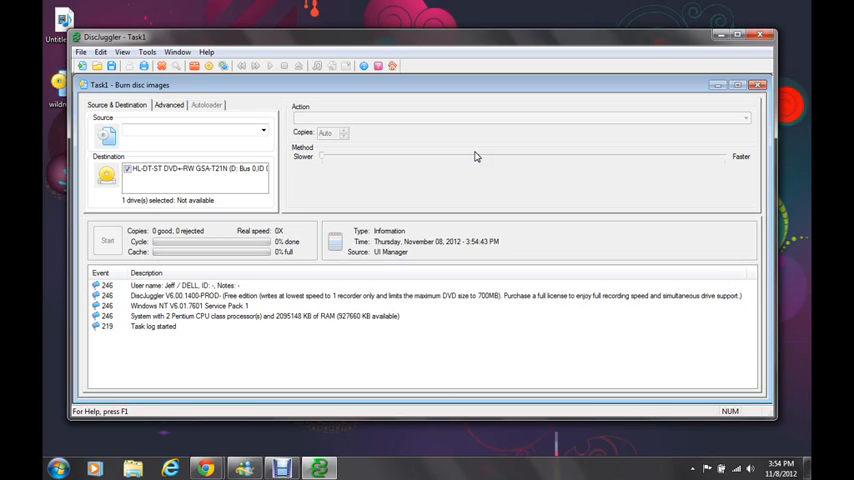
mouse_move(442, 172)
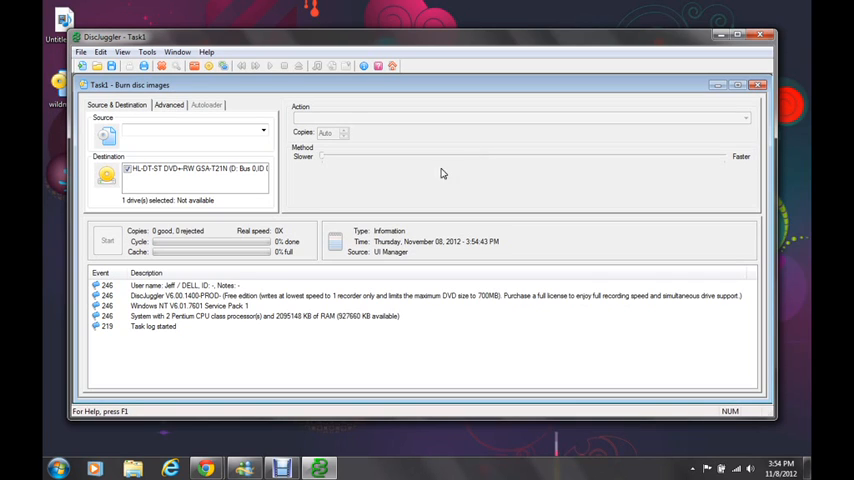
mouse_move(284, 308)
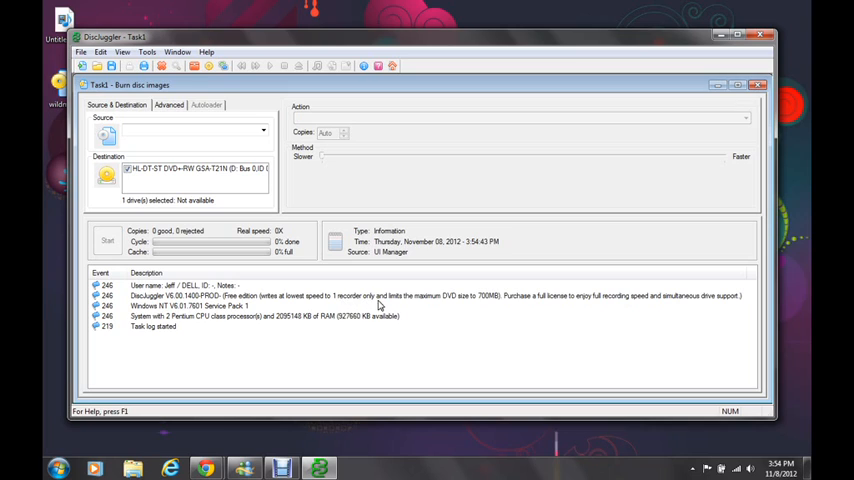
mouse_move(492, 304)
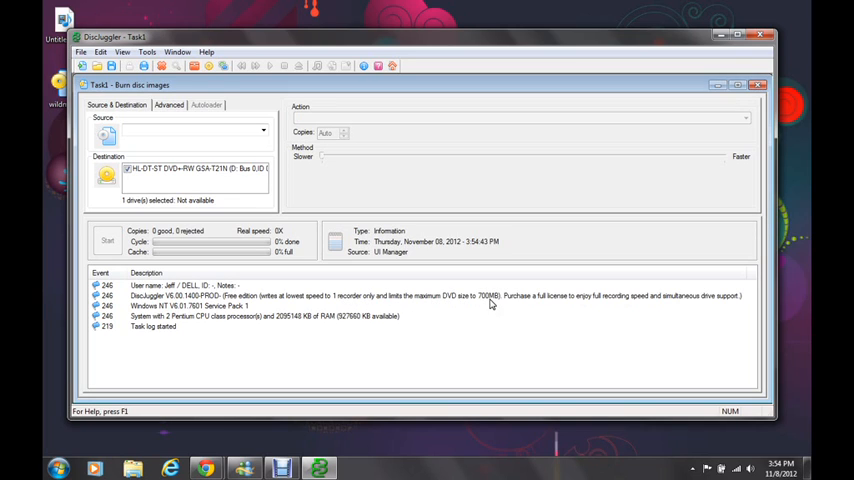
mouse_move(508, 324)
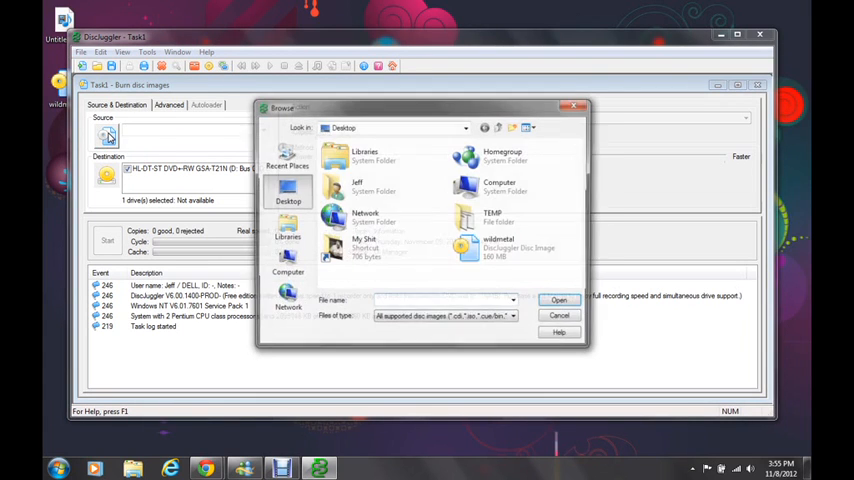
Load the wildmetal disc image from the Desktop as the burn source.
left_click(500, 244)
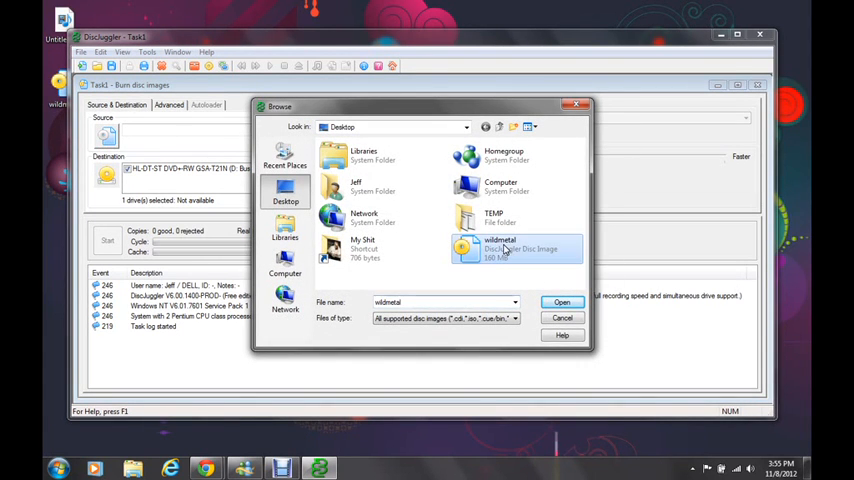
left_click(560, 302)
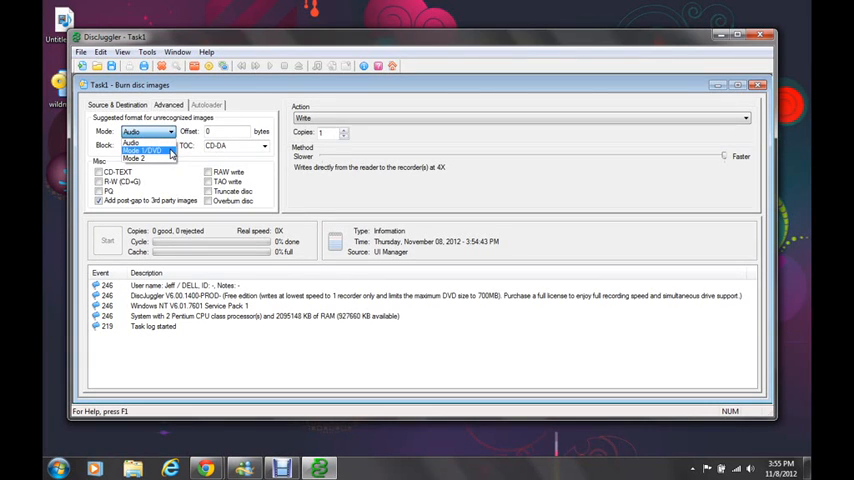
Set Advanced options to Mode 2, CD-XA TOC, RAW write and Overburn disc, then review Source & Destination.
left_click(136, 158)
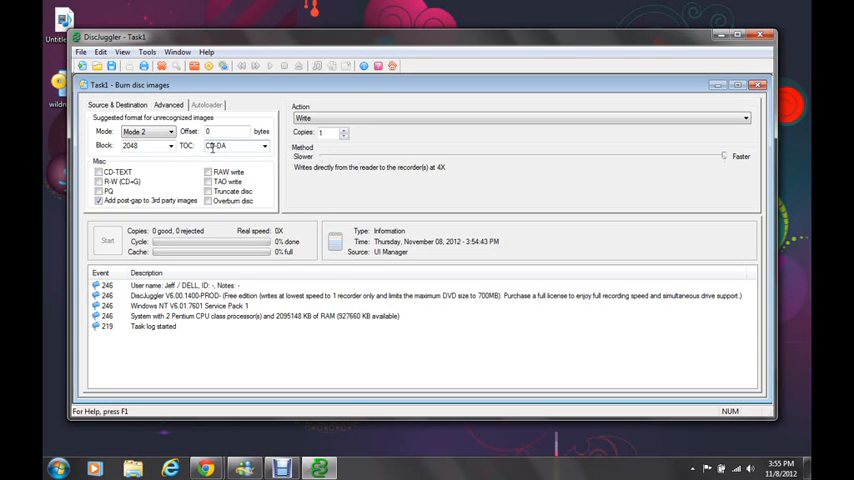
left_click(264, 146)
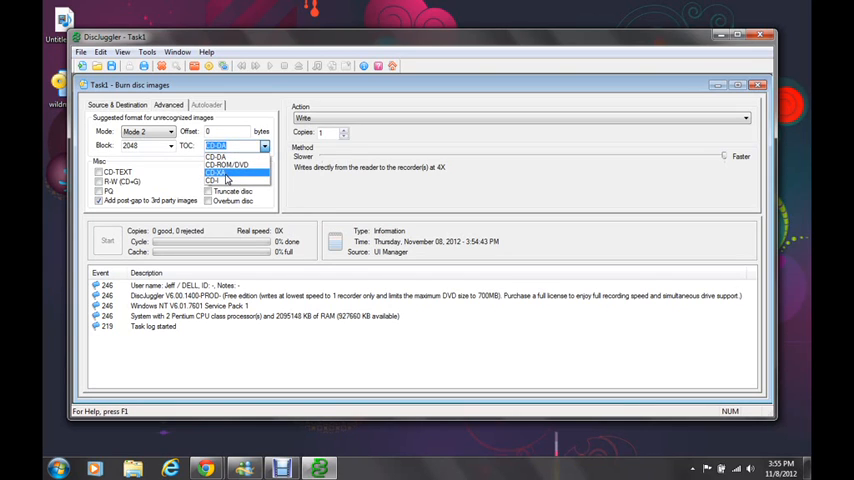
left_click(222, 168)
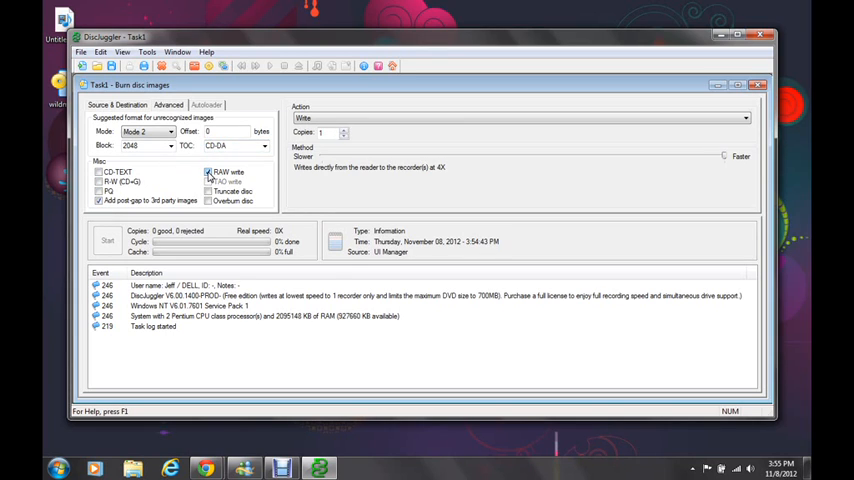
left_click(208, 200)
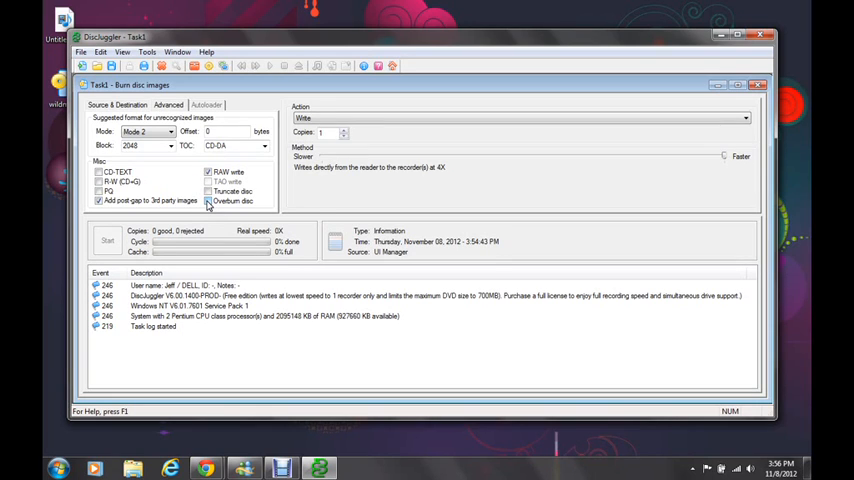
left_click(110, 104)
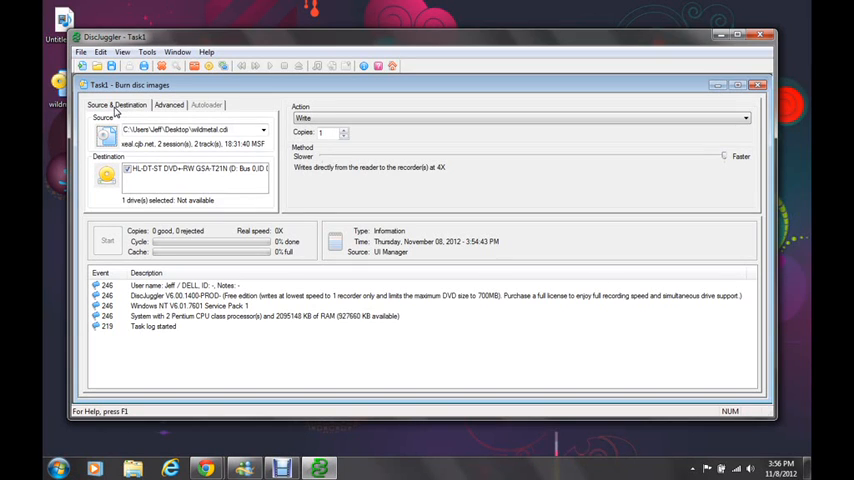
left_click(172, 104)
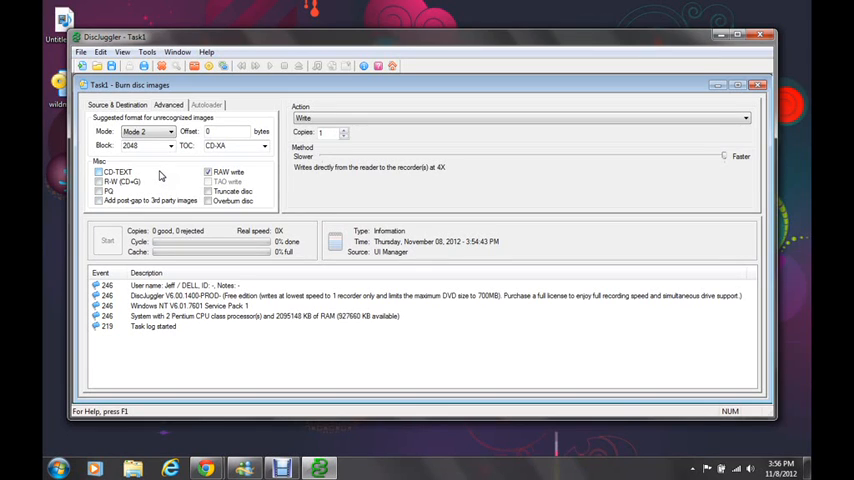
mouse_move(510, 156)
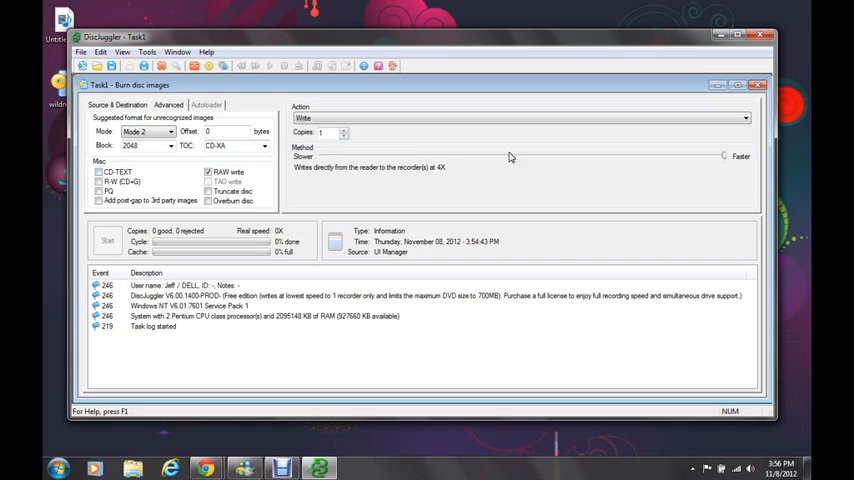
mouse_move(610, 168)
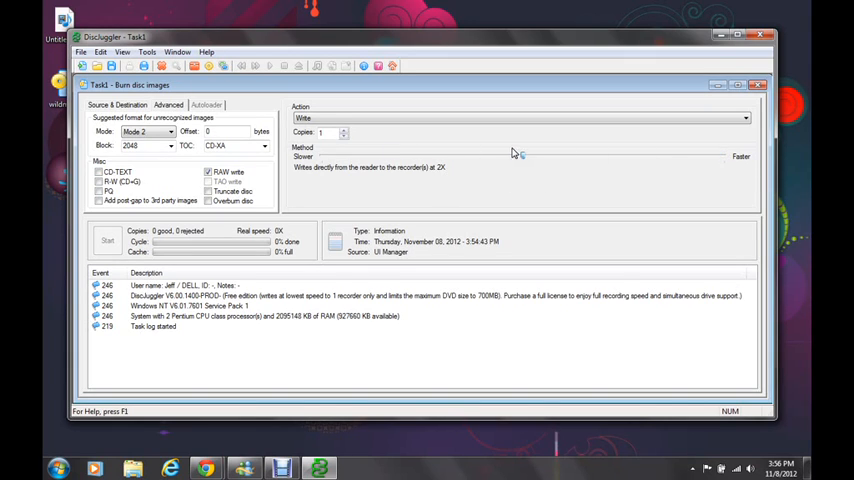
mouse_move(472, 152)
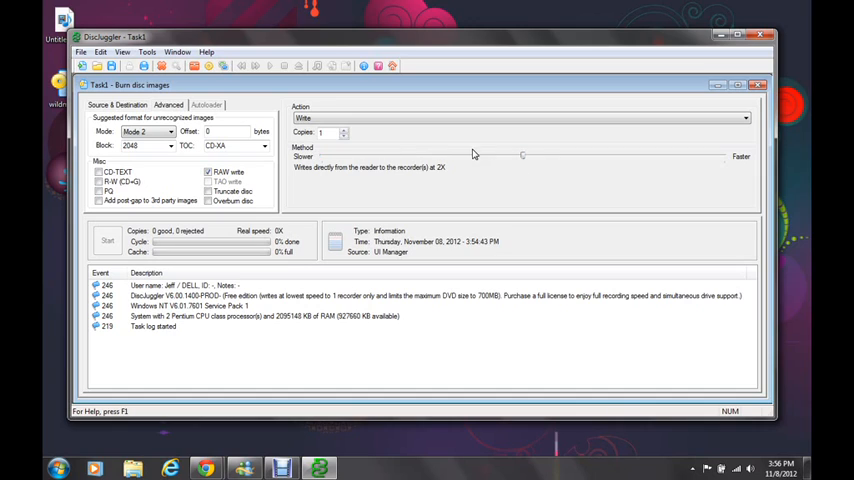
mouse_move(422, 166)
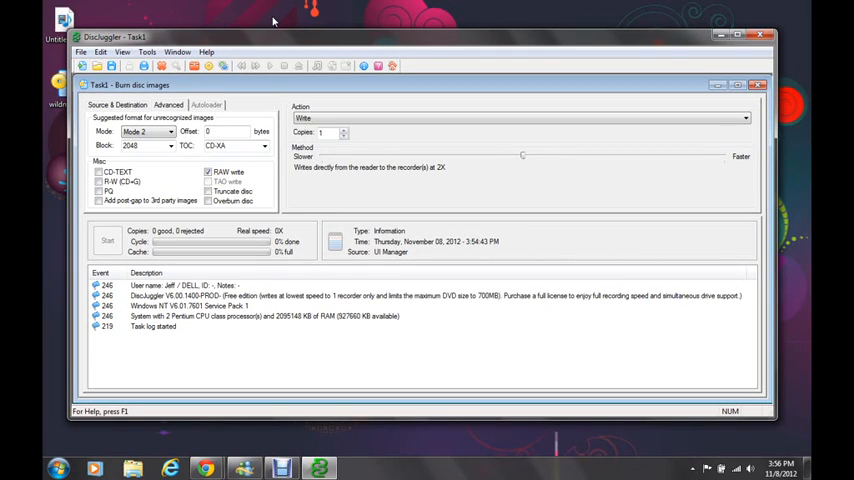
mouse_move(340, 38)
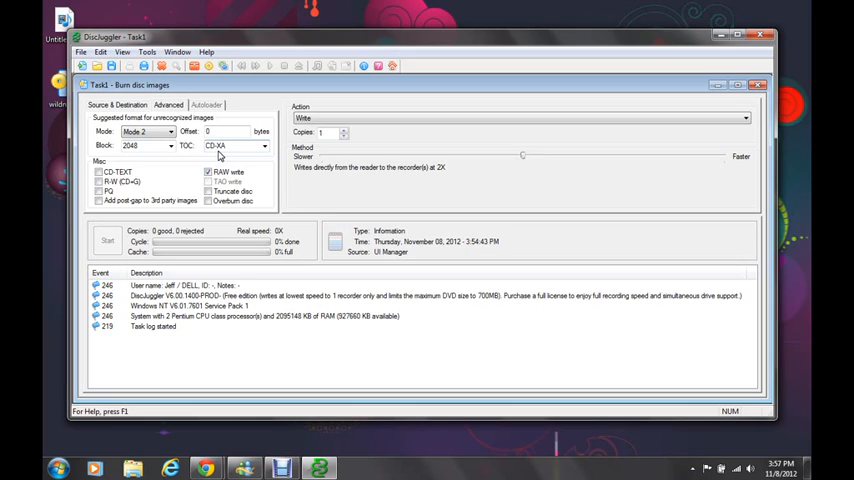
mouse_move(226, 156)
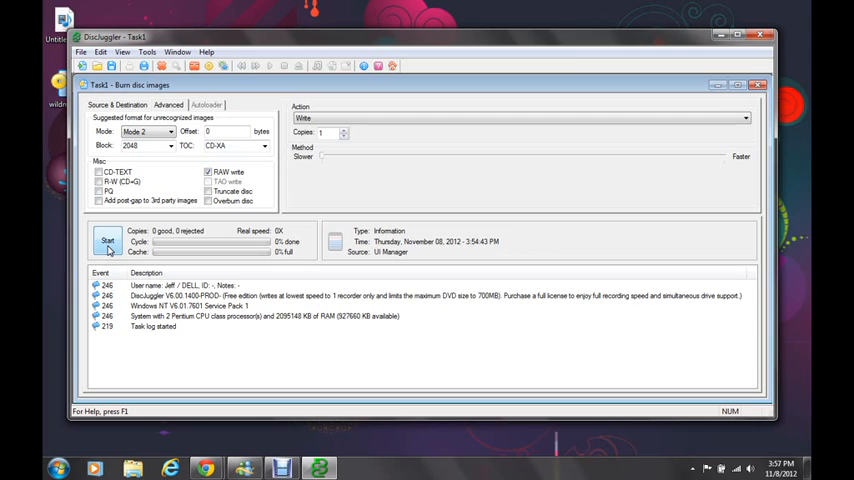
Start the wildmetal burn and accept continuing at the reduced evaluation-mode speed.
left_click(96, 240)
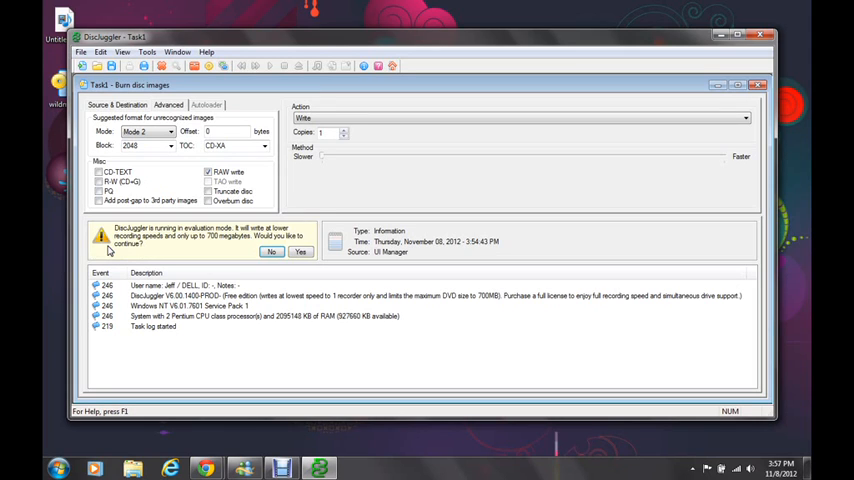
mouse_move(140, 246)
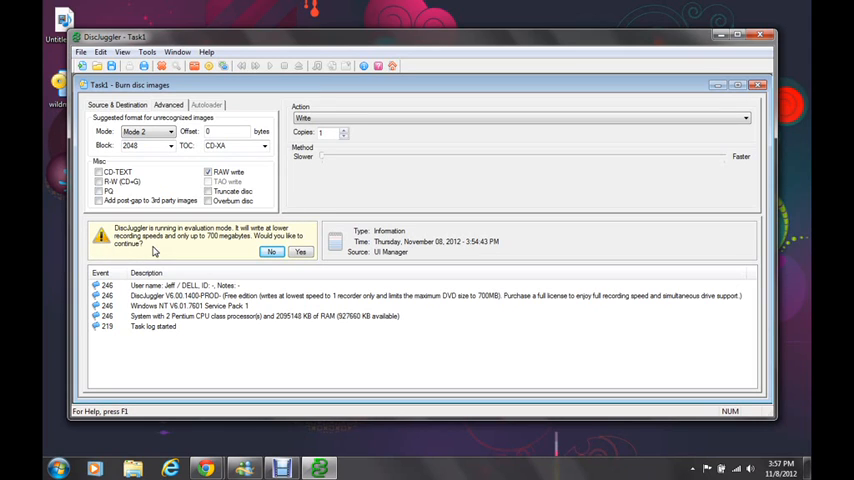
mouse_move(214, 250)
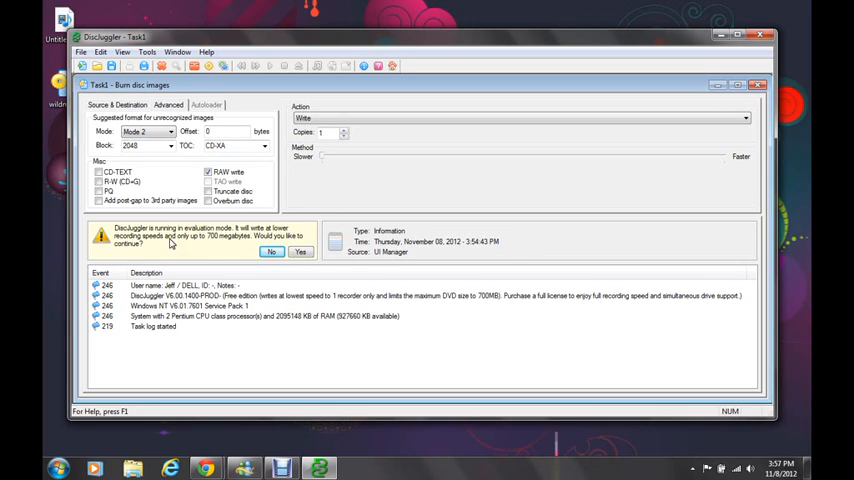
mouse_move(200, 244)
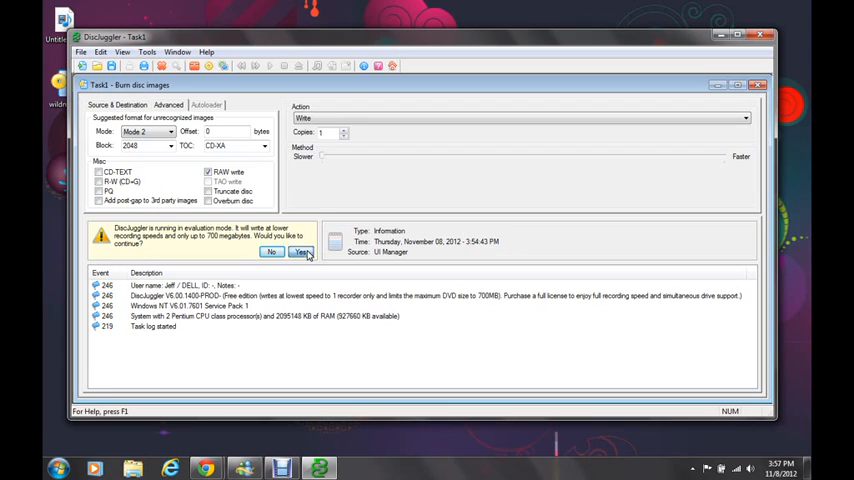
left_click(300, 252)
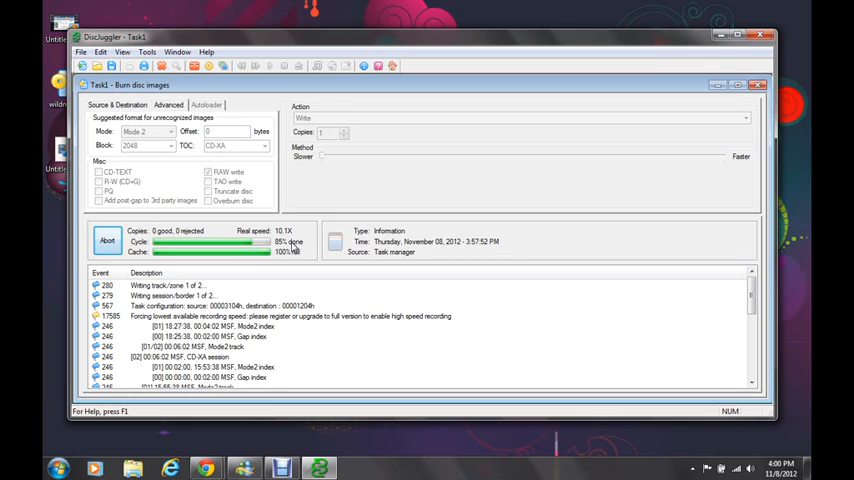
mouse_move(292, 236)
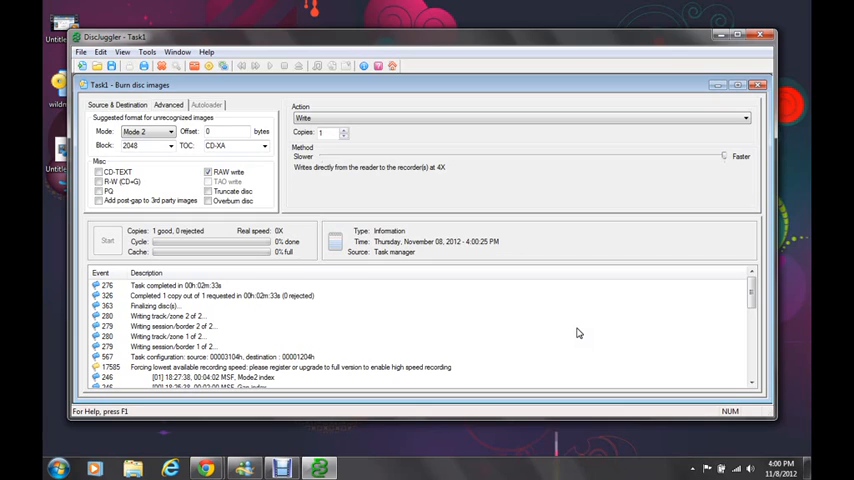
mouse_move(544, 296)
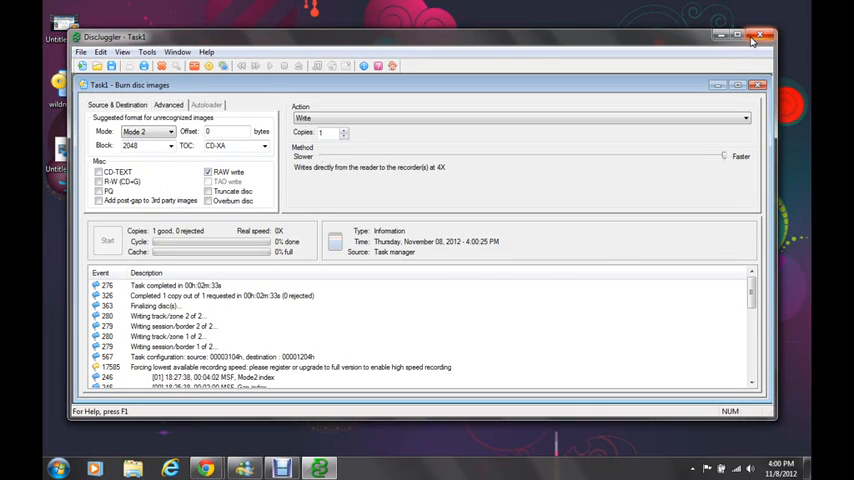
Close DiscJuggler without saving changes to Task0.
left_click(756, 32)
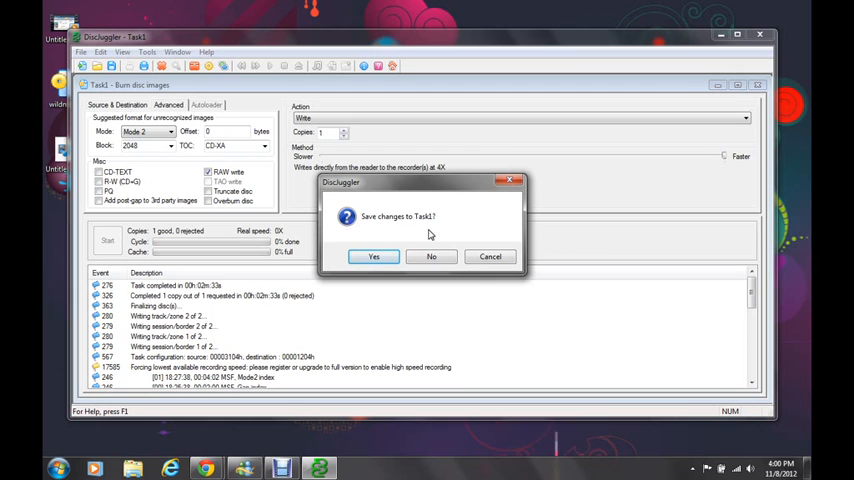
left_click(430, 256)
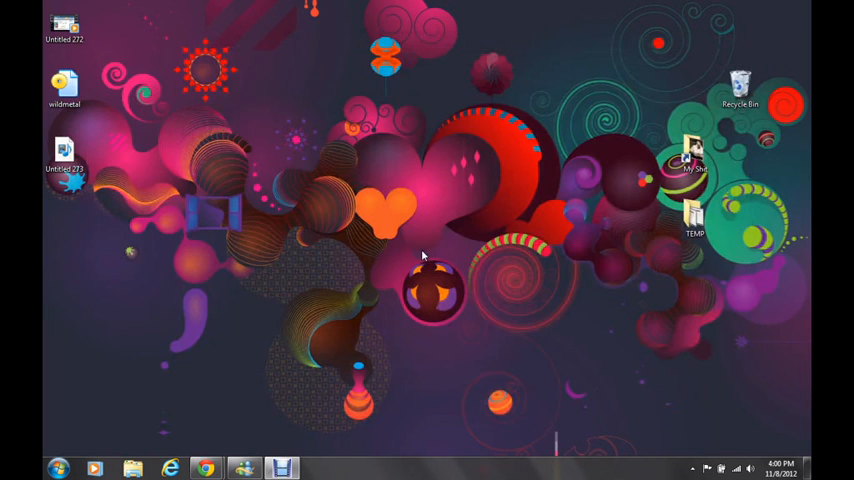
mouse_move(340, 292)
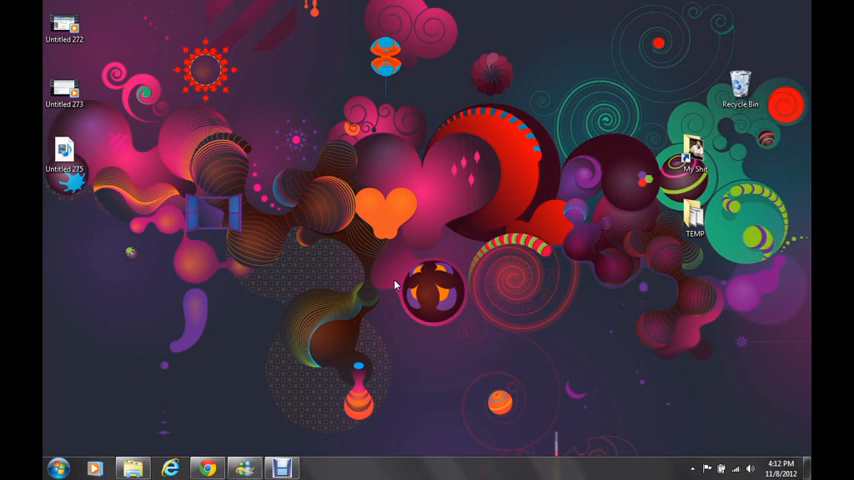
Select the SA2 DCRES.zip archive in Downloads and bring up its extraction actions.
left_click(136, 464)
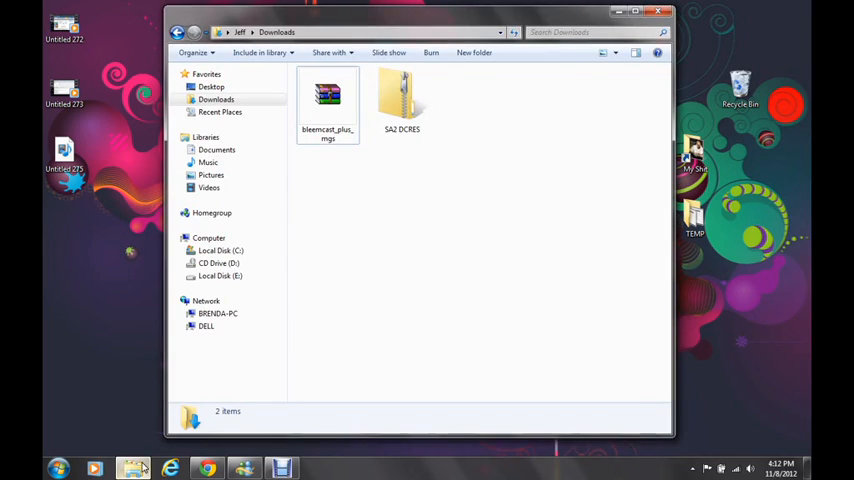
left_click(402, 96)
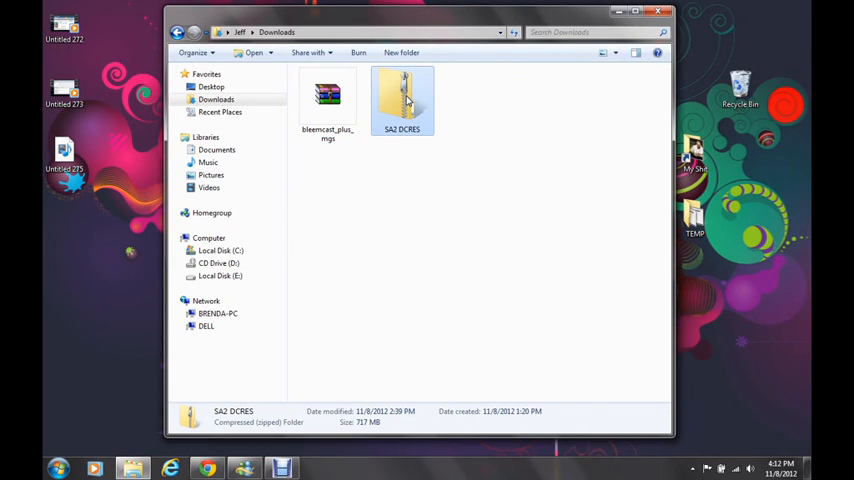
right_click(402, 100)
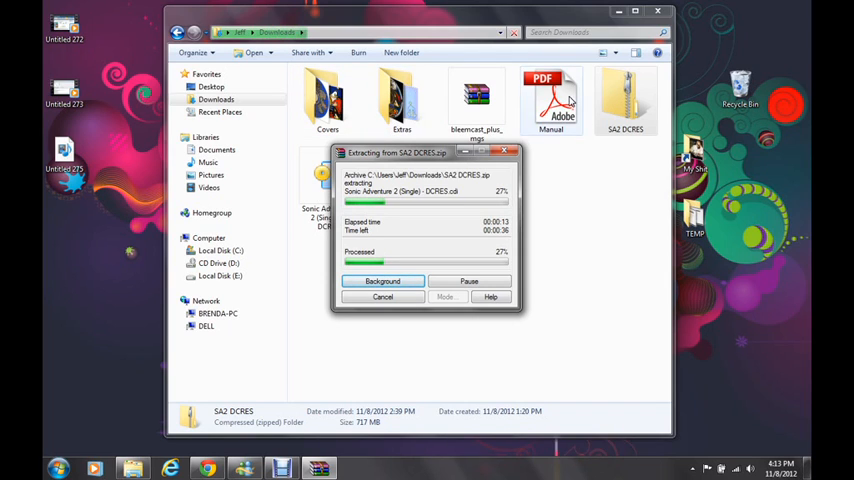
mouse_move(582, 268)
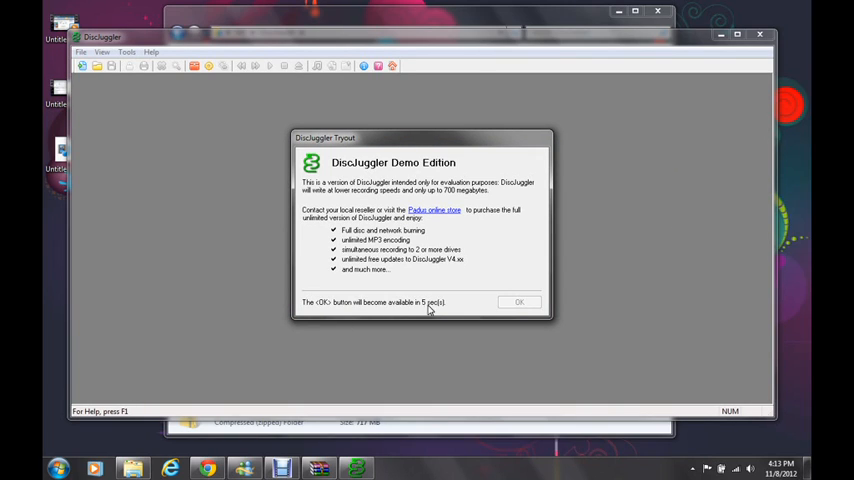
mouse_move(666, 290)
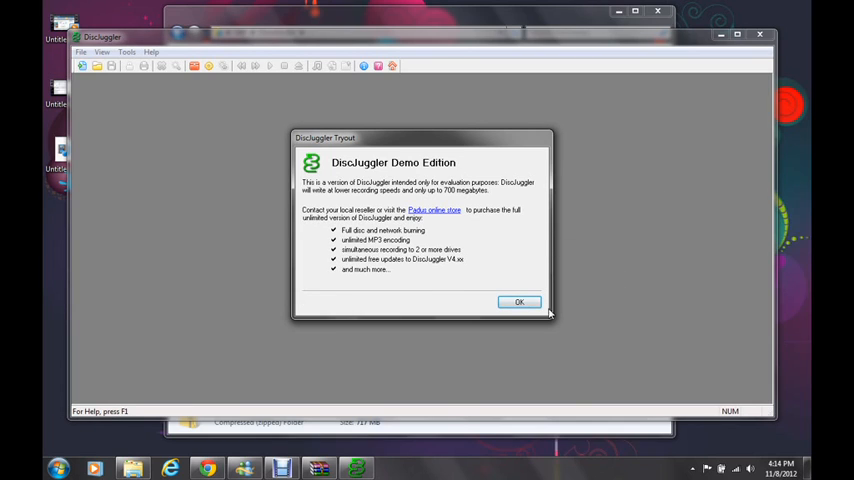
Dismiss the DiscJuggler Demo Edition notice after the countdown.
left_click(518, 302)
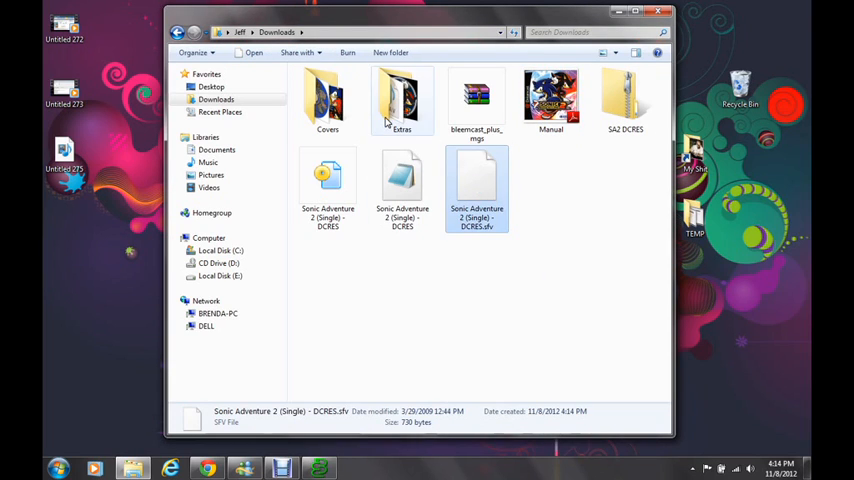
Move the Sonic Adventure 2 DCRES image from Downloads to the desktop and return to DiscJuggler.
left_click(328, 100)
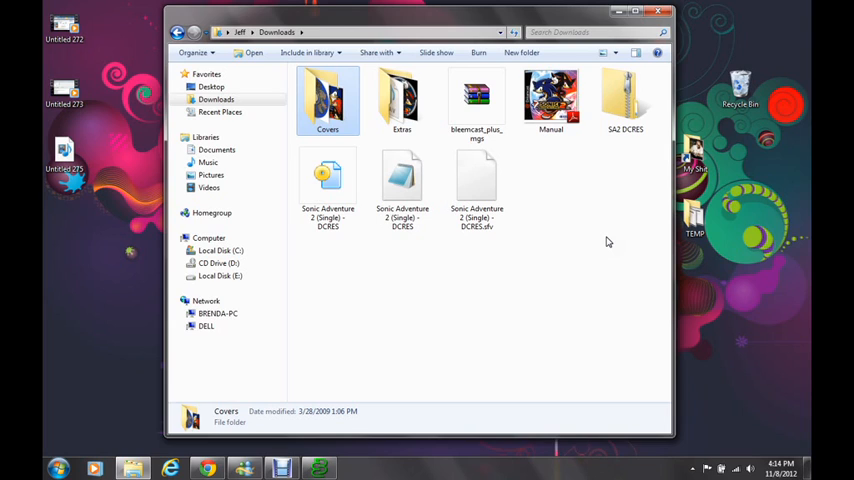
left_click(328, 184)
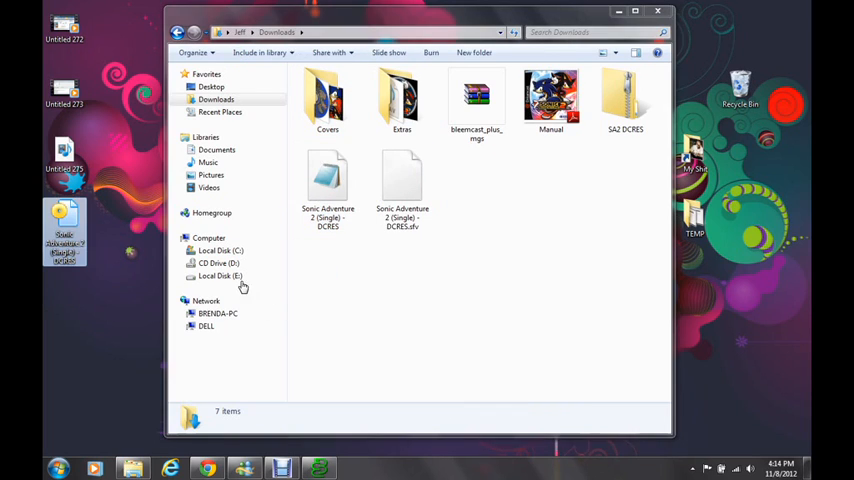
left_click(682, 8)
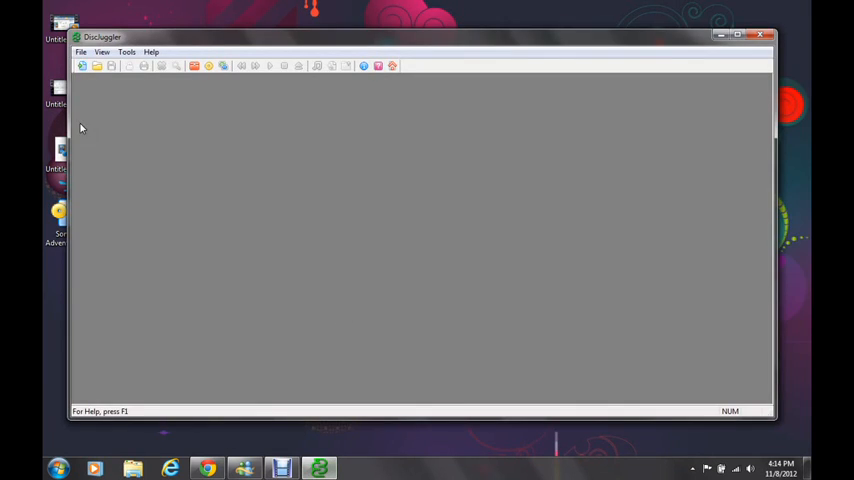
Create a Burn disc images task with the Sonic Adventure 2 DCRES image from the desktop as source.
left_click(90, 72)
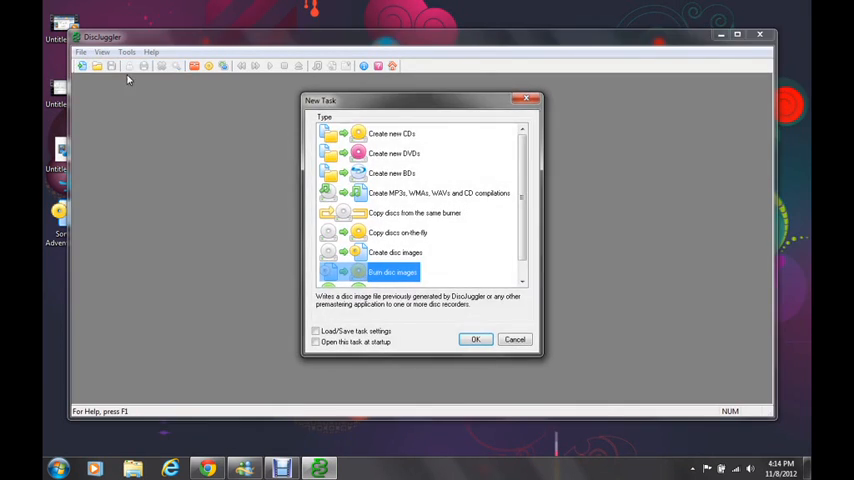
left_click(474, 340)
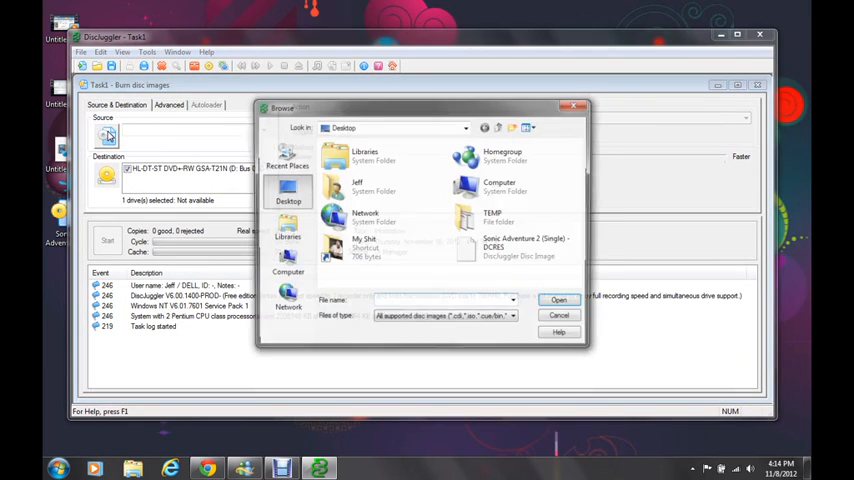
left_click(512, 246)
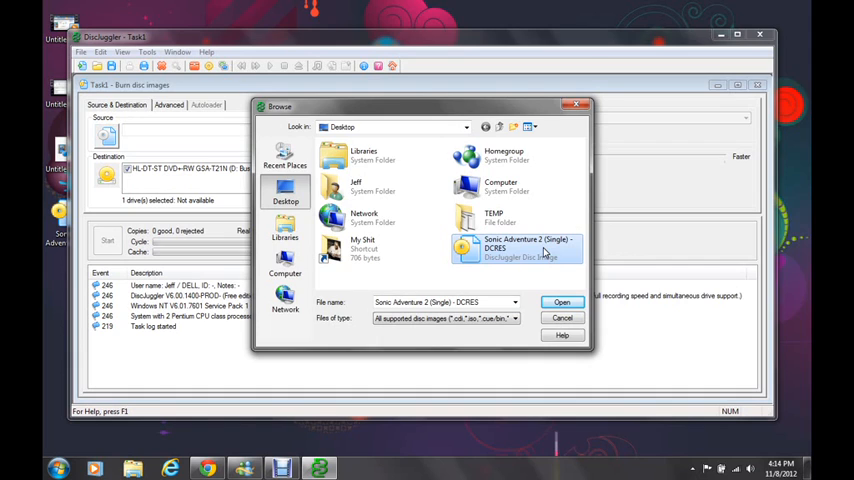
left_click(560, 302)
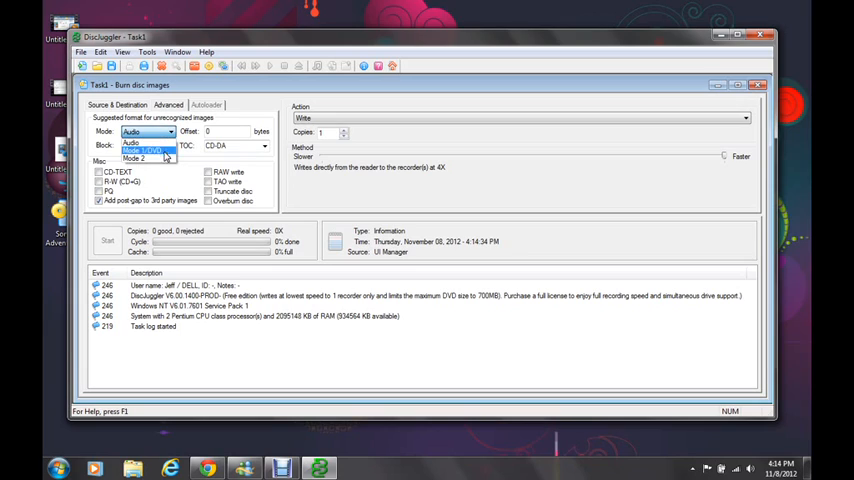
Set the image to Mode 2 on the Advanced tab for the CD-DA, RAW, overburn configuration.
left_click(136, 158)
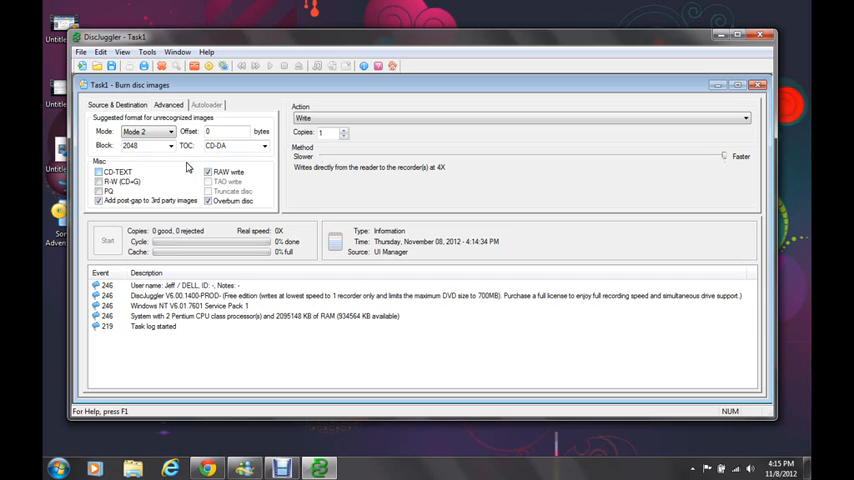
mouse_move(188, 164)
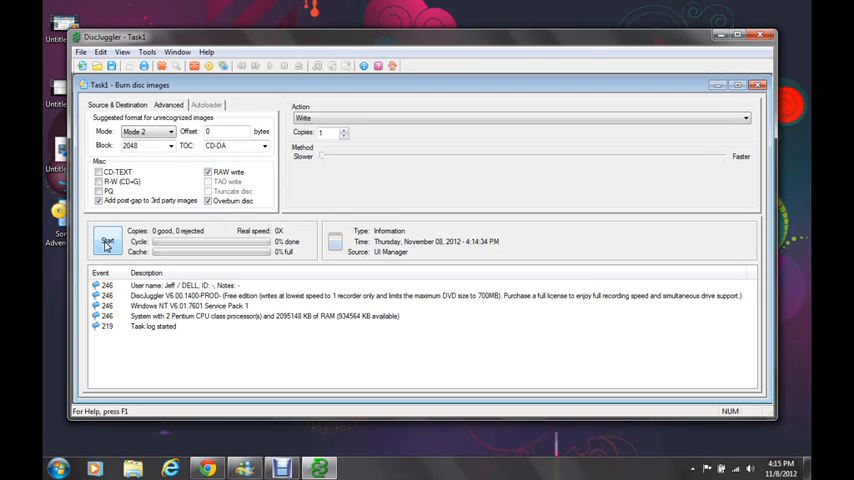
Start the Sonic Adventure 2 burn and continue past the evaluation-mode warning.
left_click(110, 244)
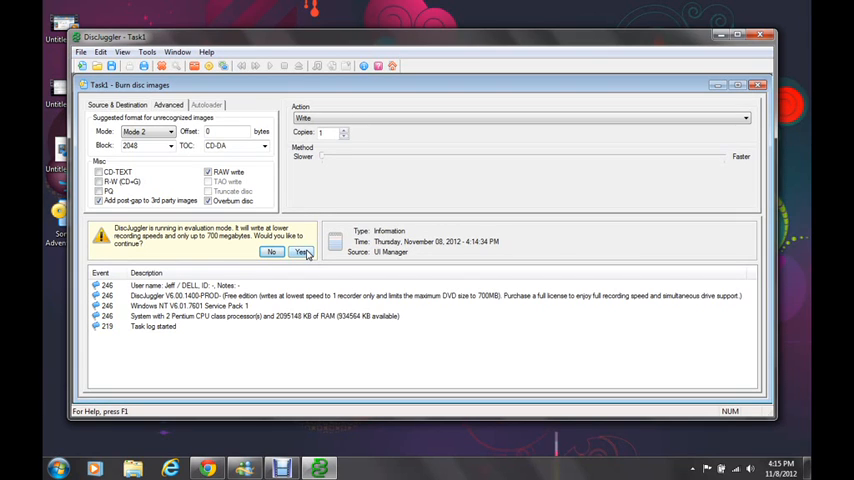
left_click(300, 252)
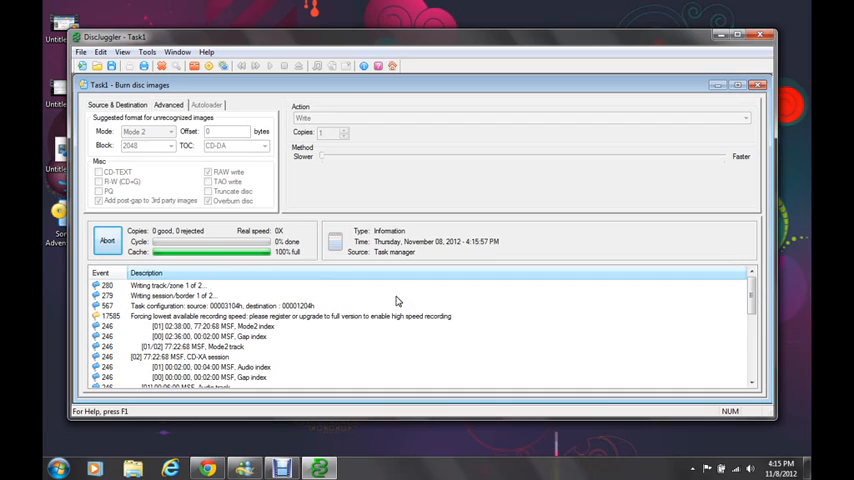
mouse_move(560, 308)
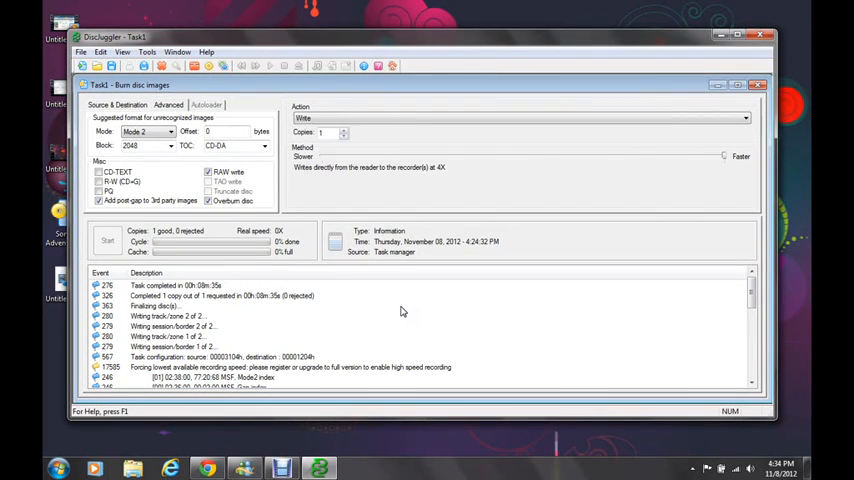
mouse_move(410, 320)
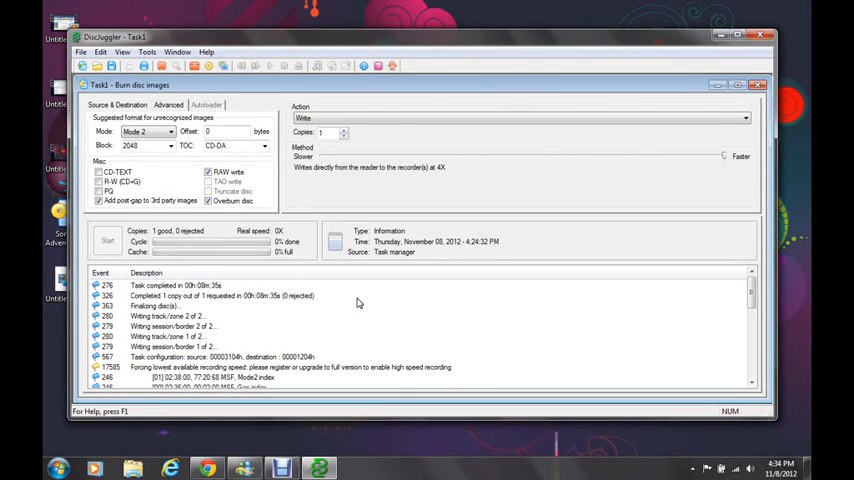
mouse_move(340, 332)
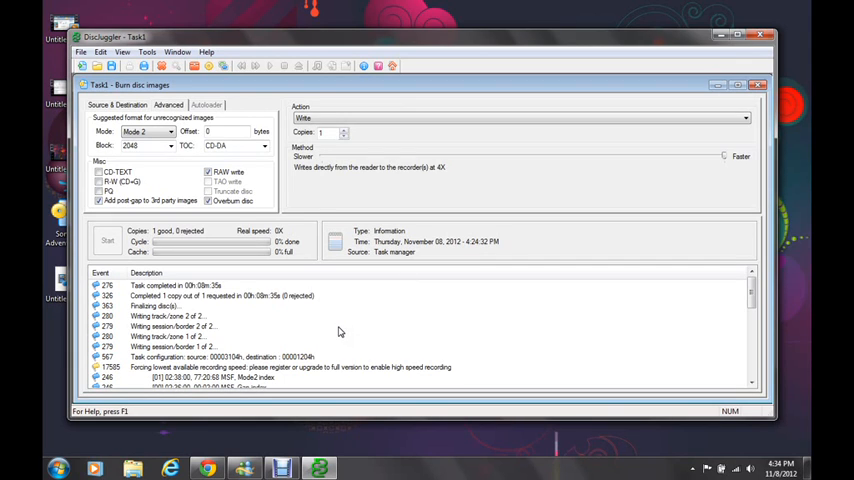
mouse_move(340, 330)
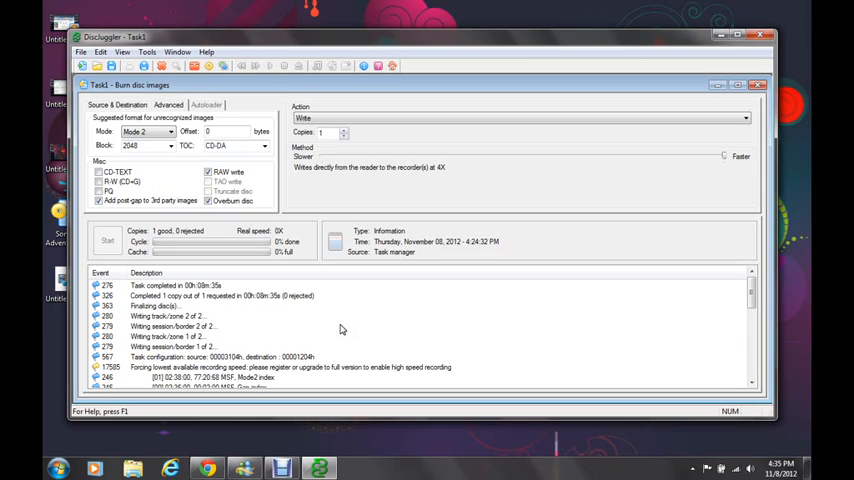
mouse_move(728, 22)
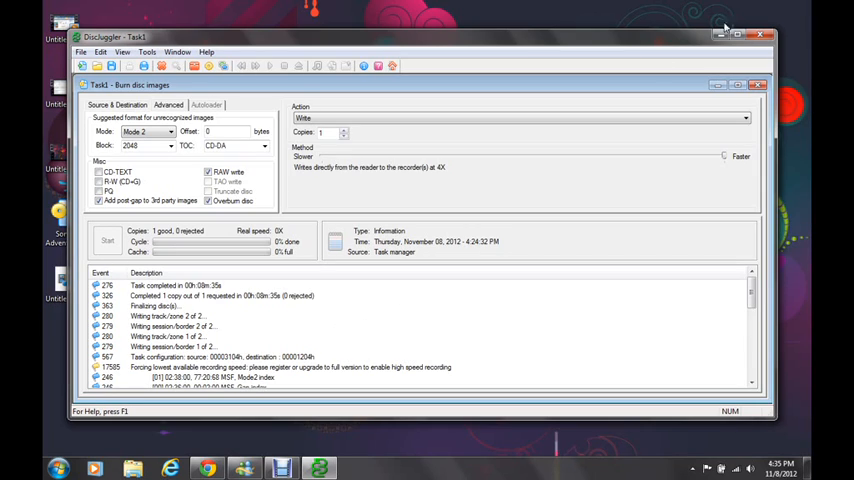